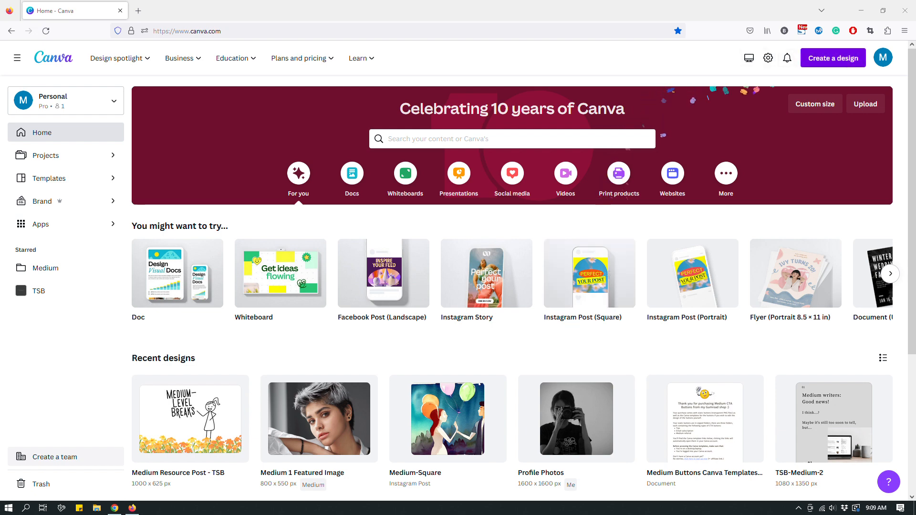
Step: Create a new 1080 × 1080 px Instagram Post (Square) design
{"action": "left_click", "coordinate": [832, 57]}
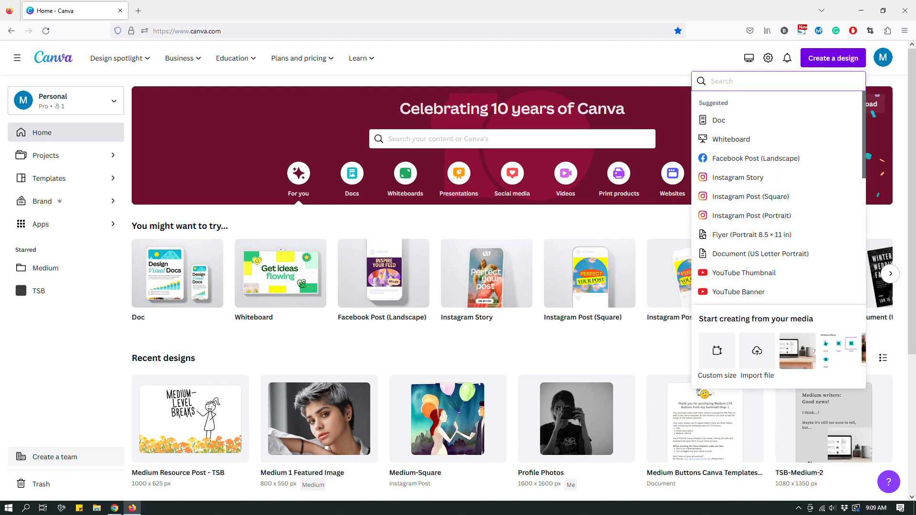
{"action": "mouse_move", "coordinate": [749, 196]}
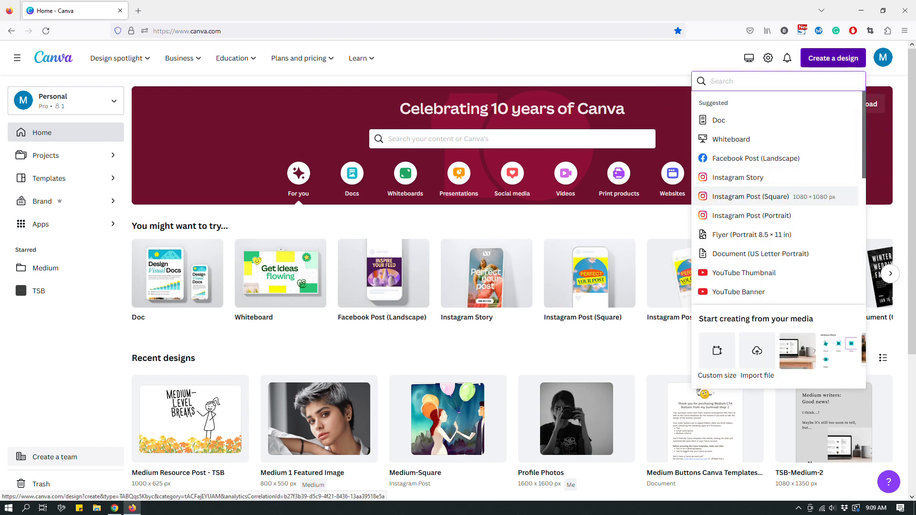
{"action": "left_click", "coordinate": [750, 196]}
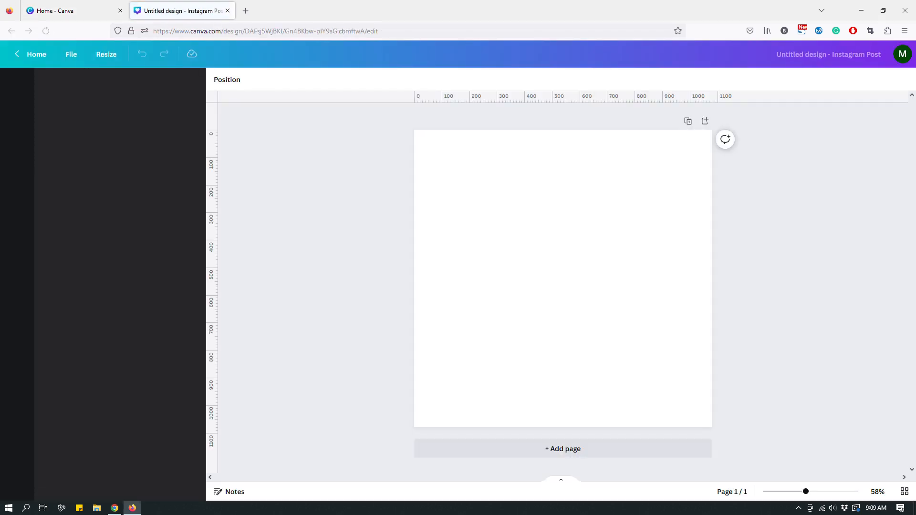
Step: Rename the untitled design to 'test typecraft'
{"action": "left_click", "coordinate": [17, 86]}
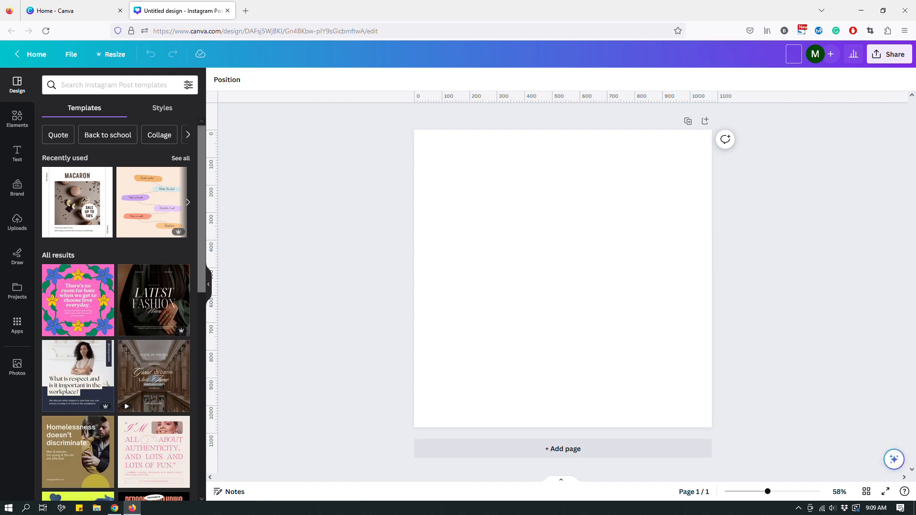
{"action": "type", "text": "test"}
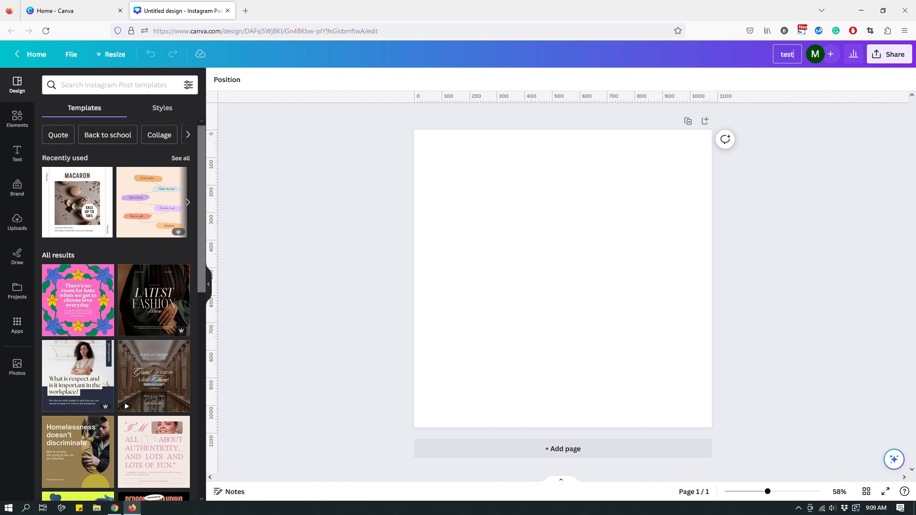
{"action": "type", "text": "text"}
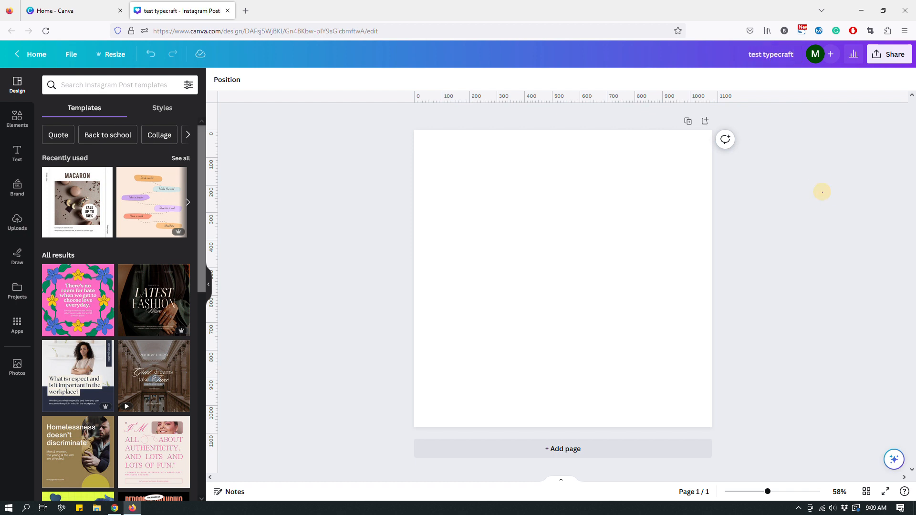
{"action": "left_click", "coordinate": [563, 279]}
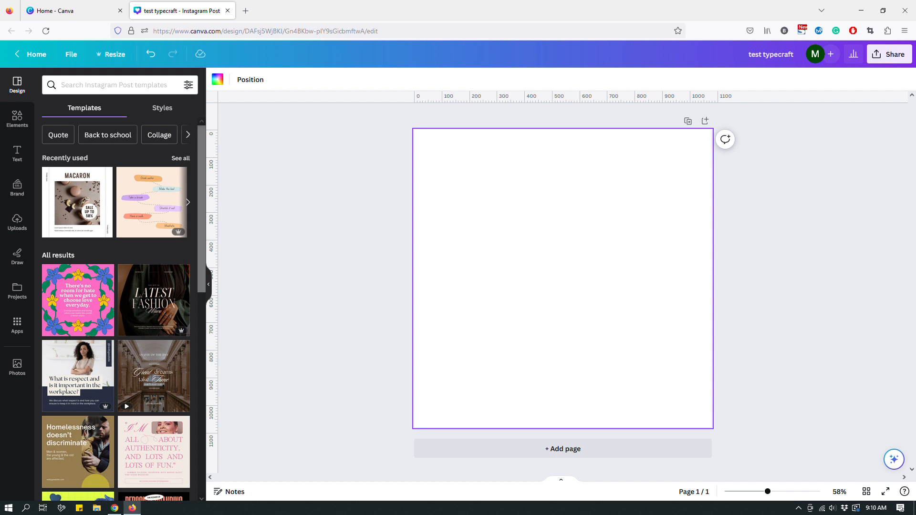
{"action": "mouse_move", "coordinate": [217, 80]}
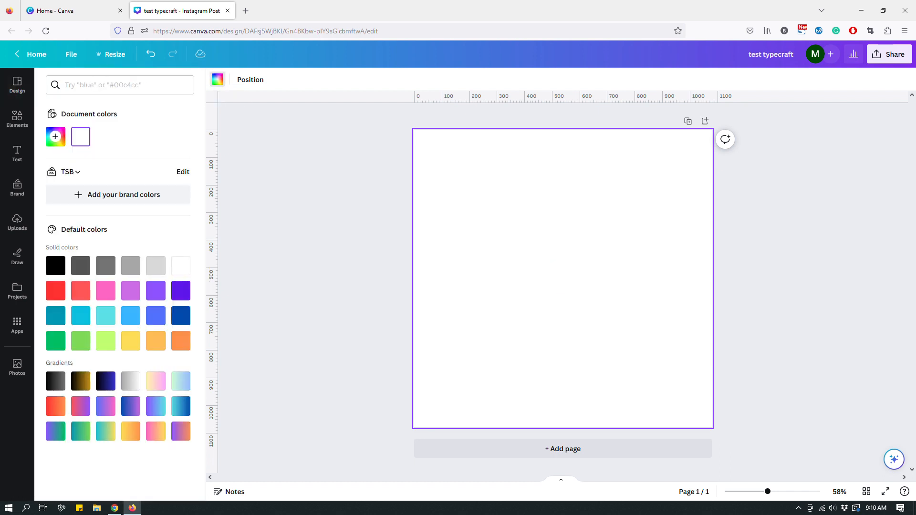
{"action": "mouse_move", "coordinate": [156, 382]}
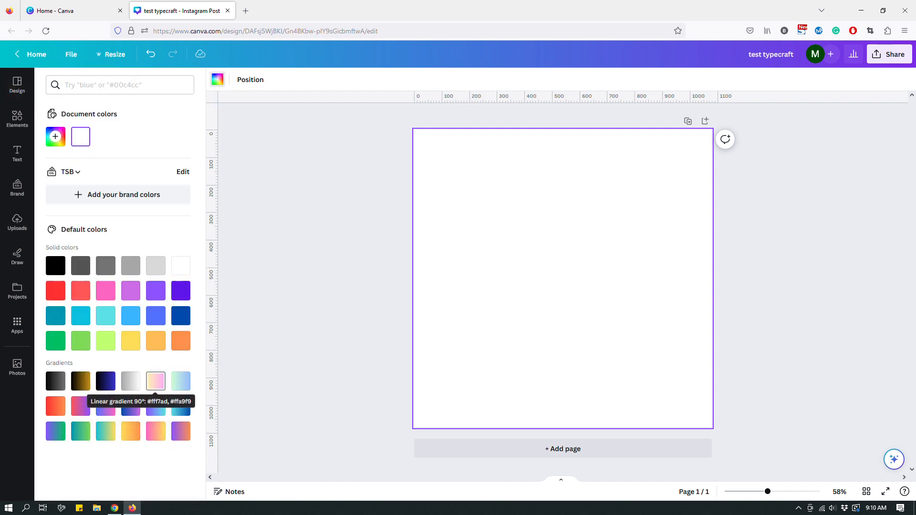
Step: Apply a gradient preset to the background and edit its stops to beige and peach
{"action": "left_click", "coordinate": [156, 380]}
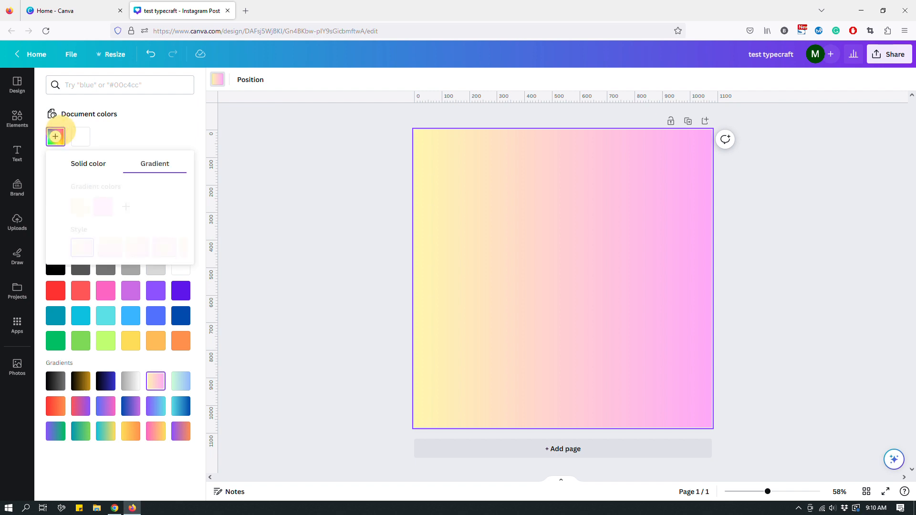
{"action": "left_click", "coordinate": [62, 206]}
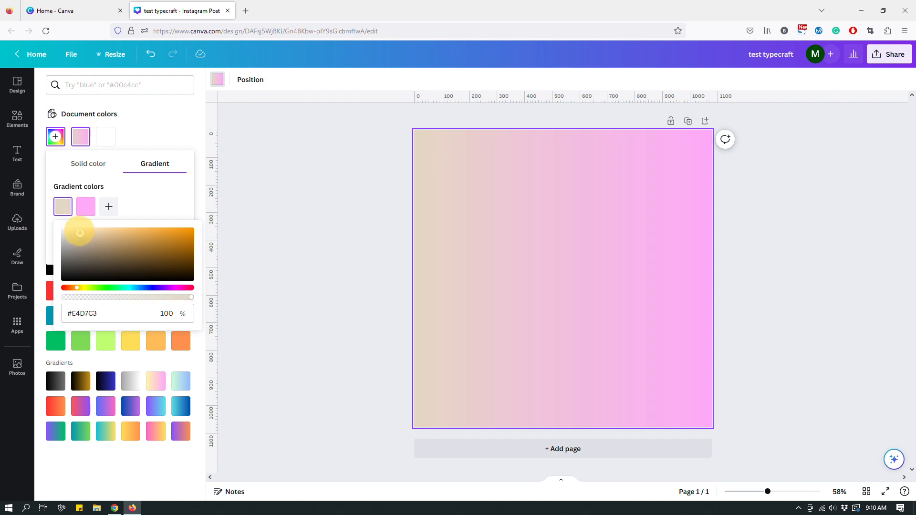
{"action": "left_click", "coordinate": [85, 206]}
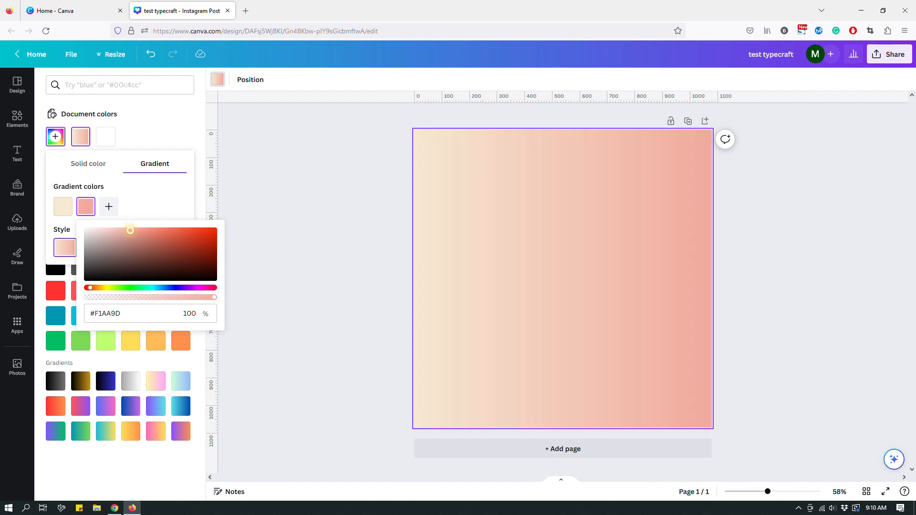
{"action": "left_click", "coordinate": [62, 207]}
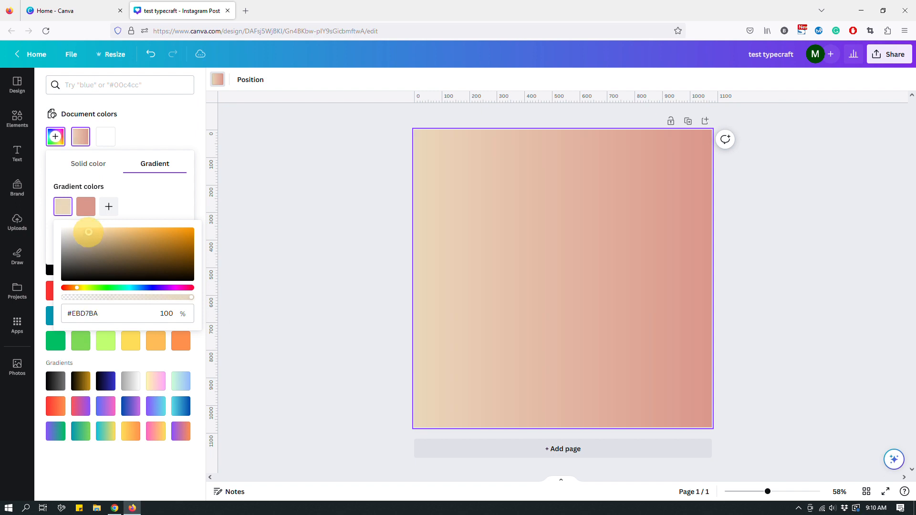
{"action": "left_click", "coordinate": [18, 84]}
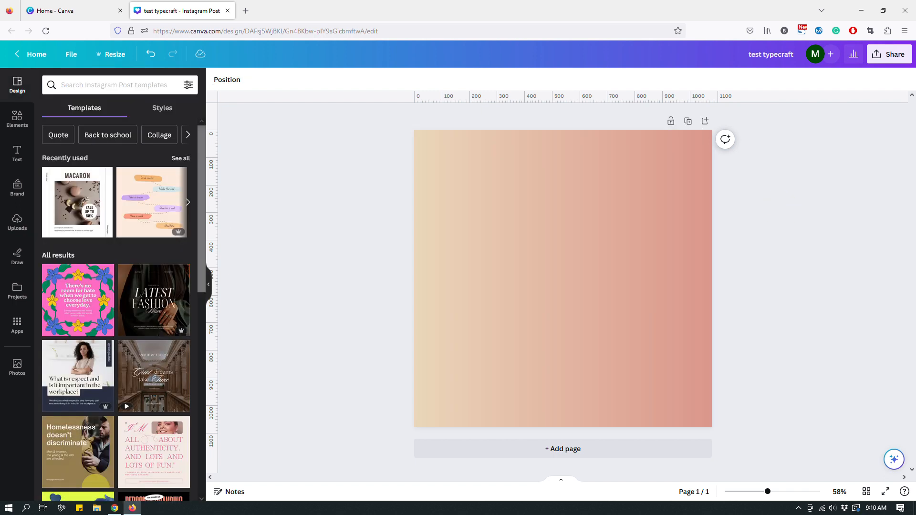
Step: Add a 'FREE WORKSHOP' heading near the top, set in Helios Extended
{"action": "left_click", "coordinate": [562, 279]}
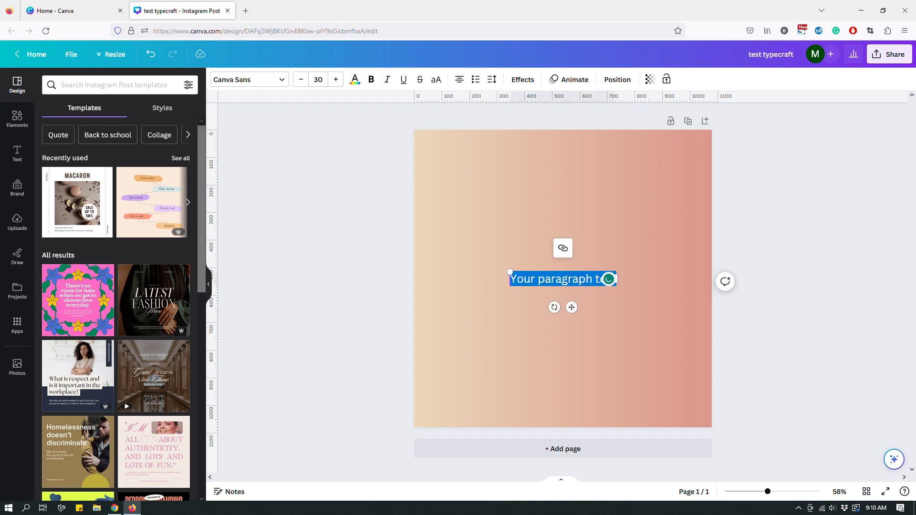
{"action": "type", "text": "FREE"}
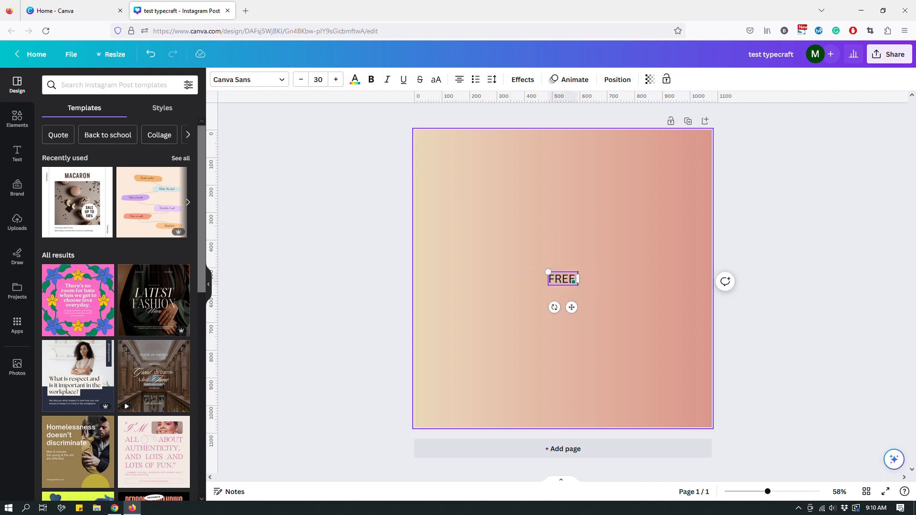
{"action": "type", "text": "WORKSHOP"}
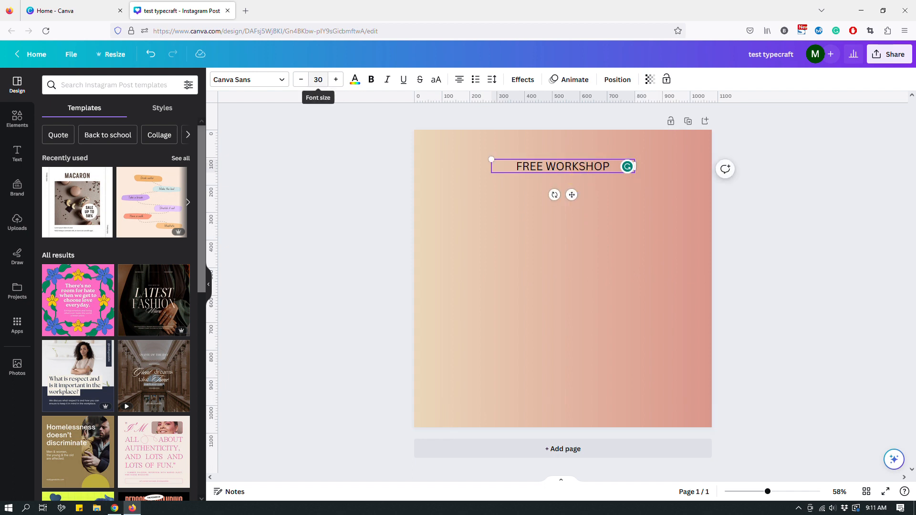
{"action": "left_click", "coordinate": [245, 79]}
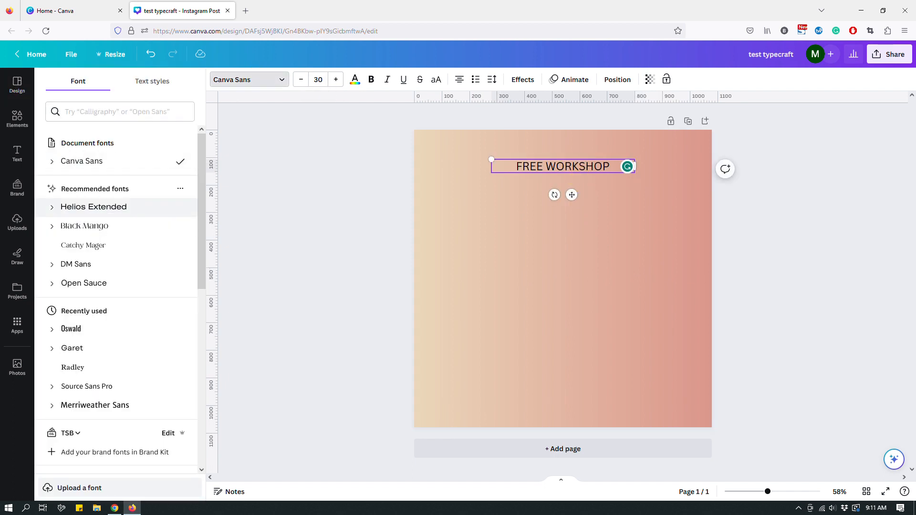
{"action": "left_click", "coordinate": [94, 206]}
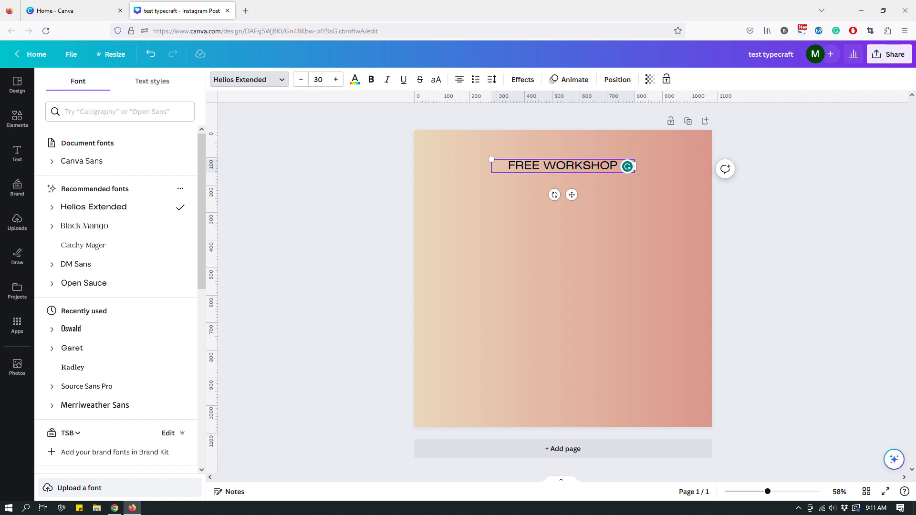
{"action": "left_click", "coordinate": [491, 79]}
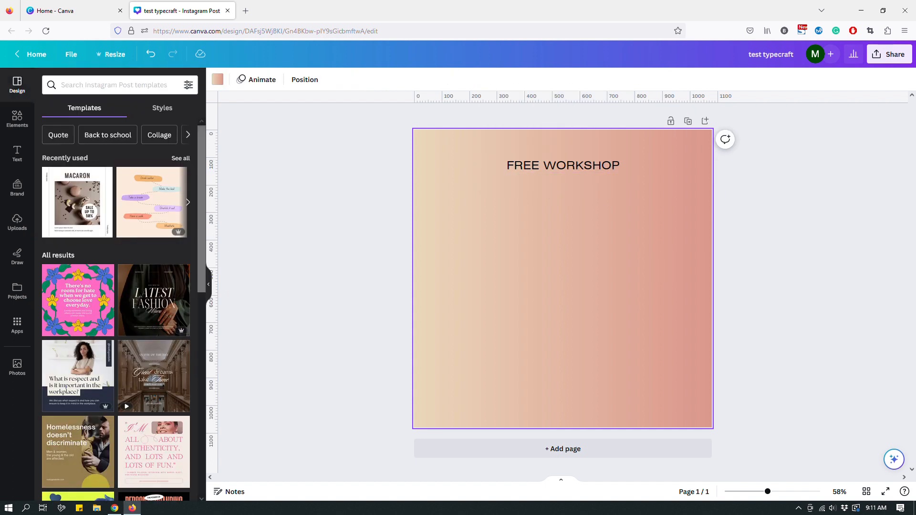
Step: Widen the heading's letter spacing, add a thesideblogger.com footer, and bold the heading
{"action": "left_click", "coordinate": [562, 164]}
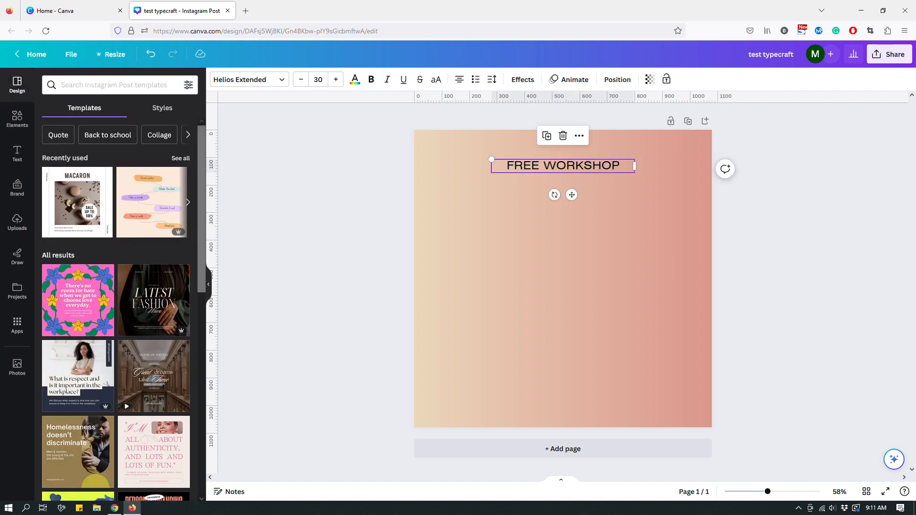
{"action": "left_click", "coordinate": [492, 78]}
{"action": "type", "text": "thesideb"}
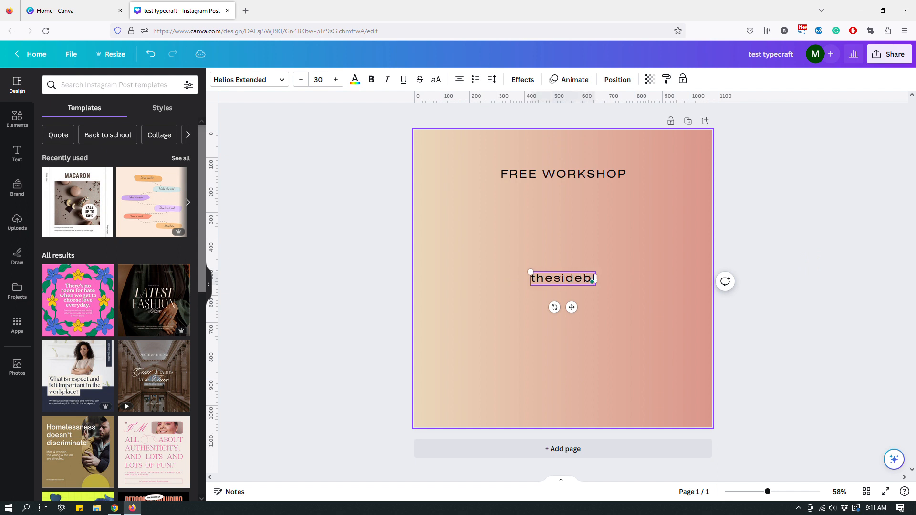
{"action": "type", "text": "ogger.com"}
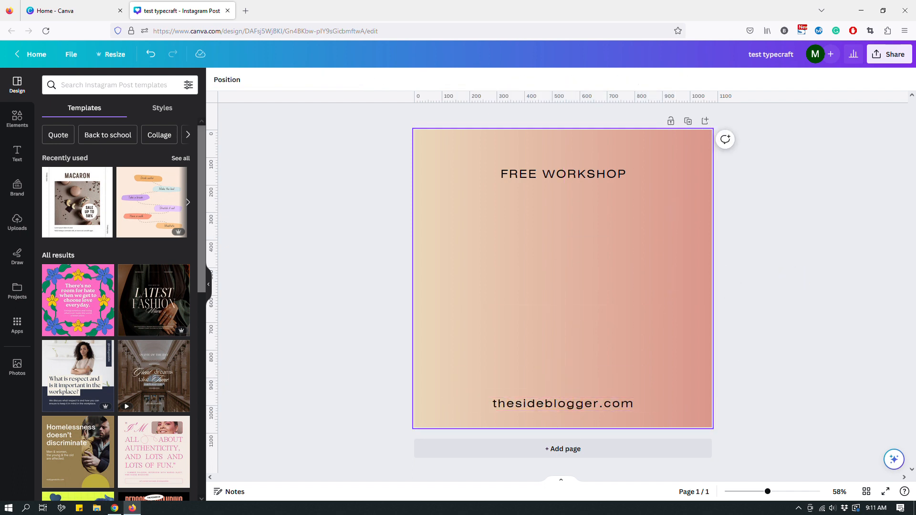
{"action": "left_click", "coordinate": [562, 173]}
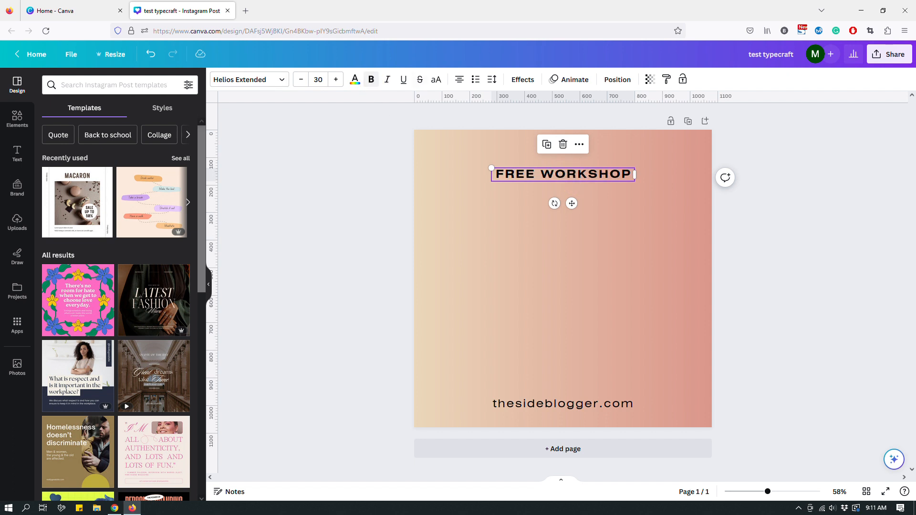
Step: Recolour the heading and footer dark charcoal grey, then bring up the text styles library
{"action": "left_click", "coordinate": [354, 80]}
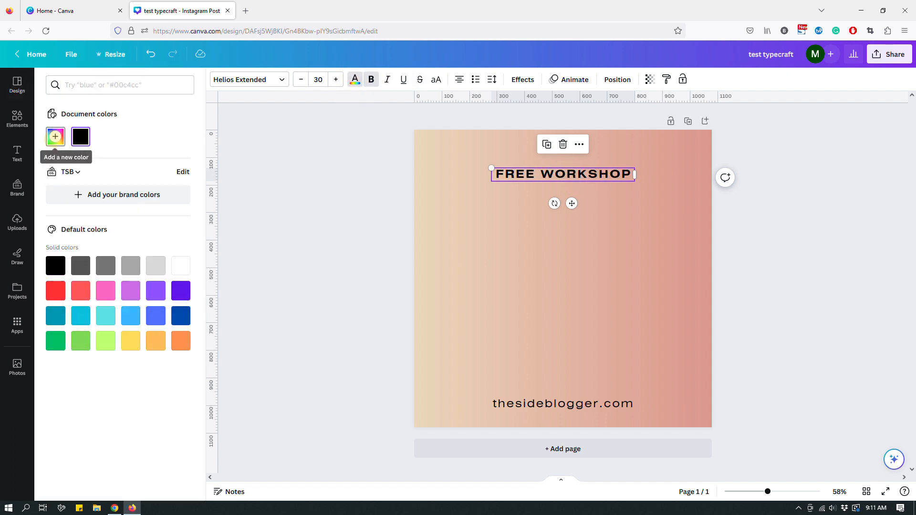
{"action": "left_click", "coordinate": [54, 137]}
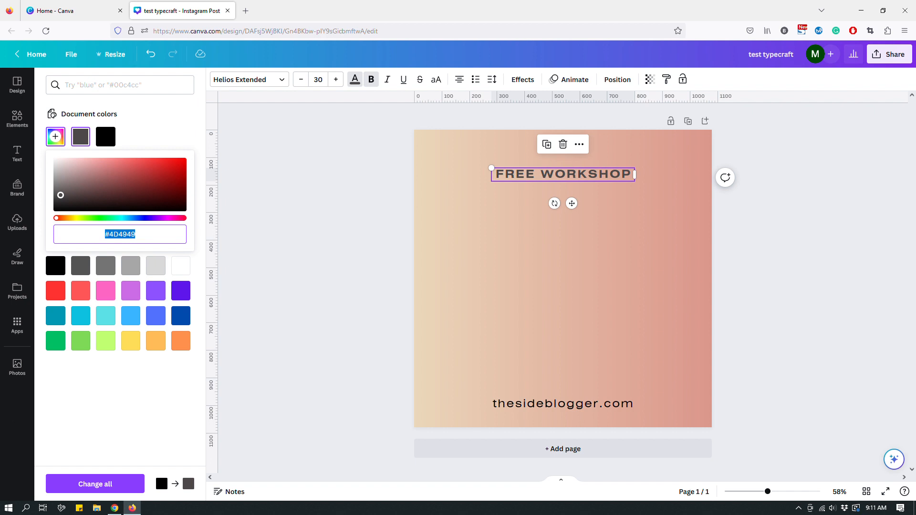
{"action": "left_click", "coordinate": [562, 404]}
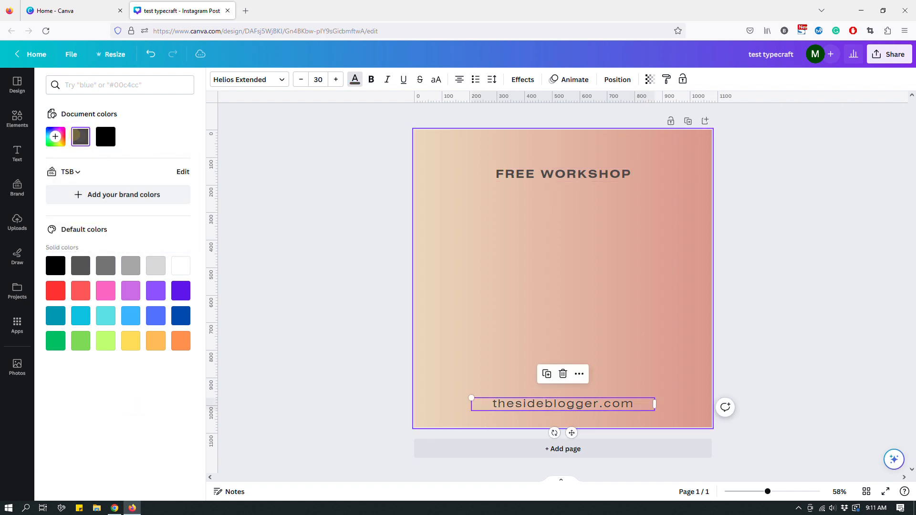
{"action": "left_click", "coordinate": [18, 84]}
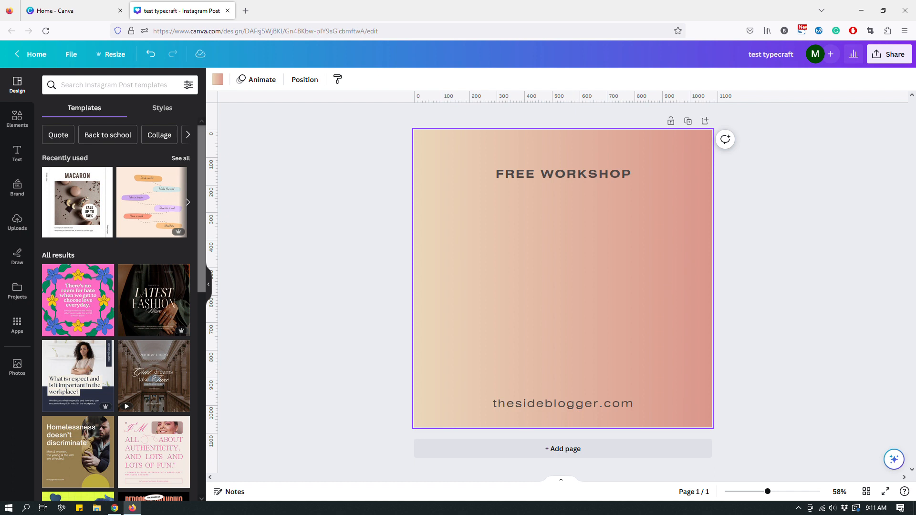
{"action": "left_click", "coordinate": [562, 404]}
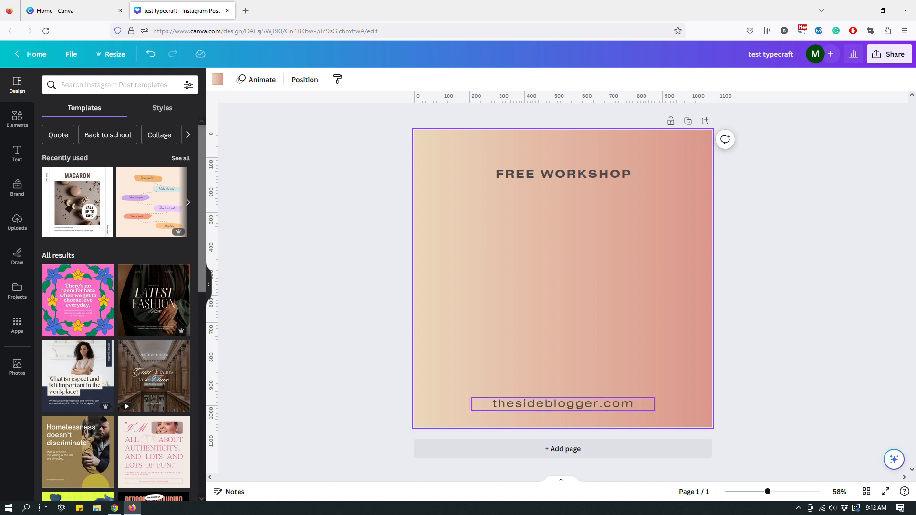
{"action": "left_click", "coordinate": [562, 278]}
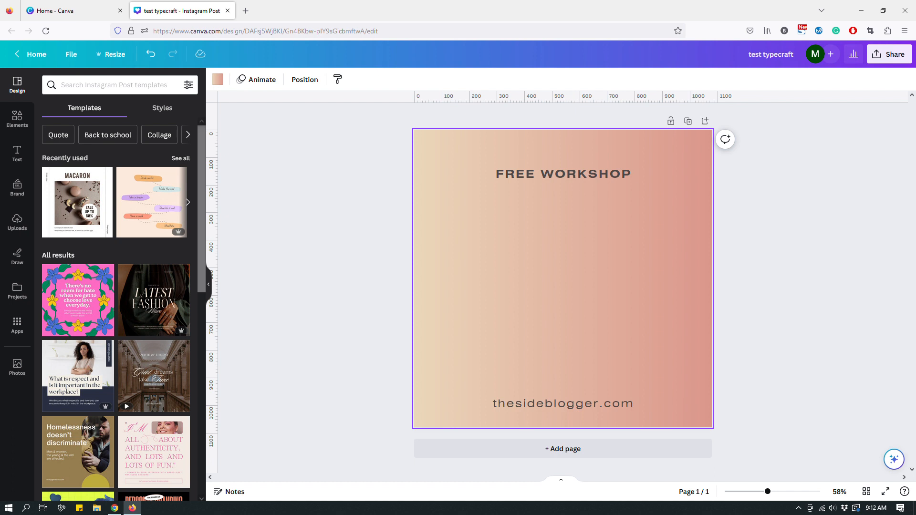
{"action": "left_click", "coordinate": [562, 173]}
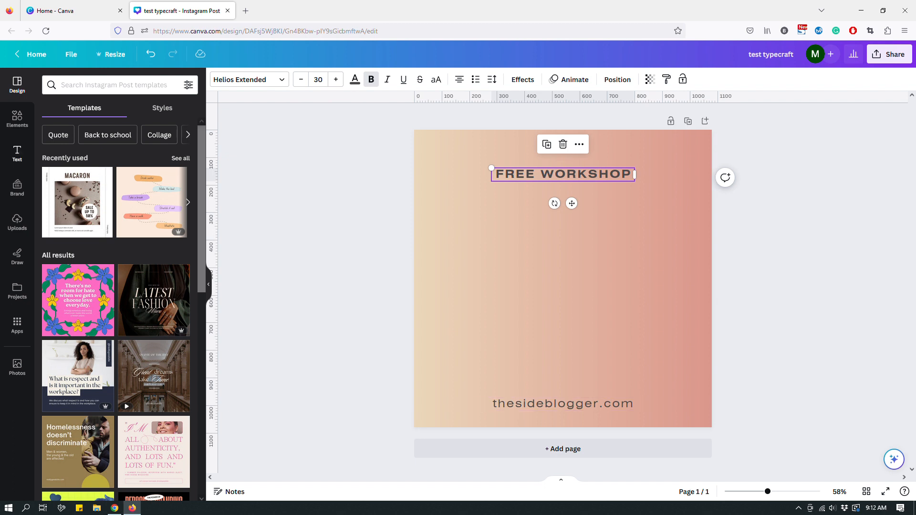
{"action": "left_click", "coordinate": [17, 153]}
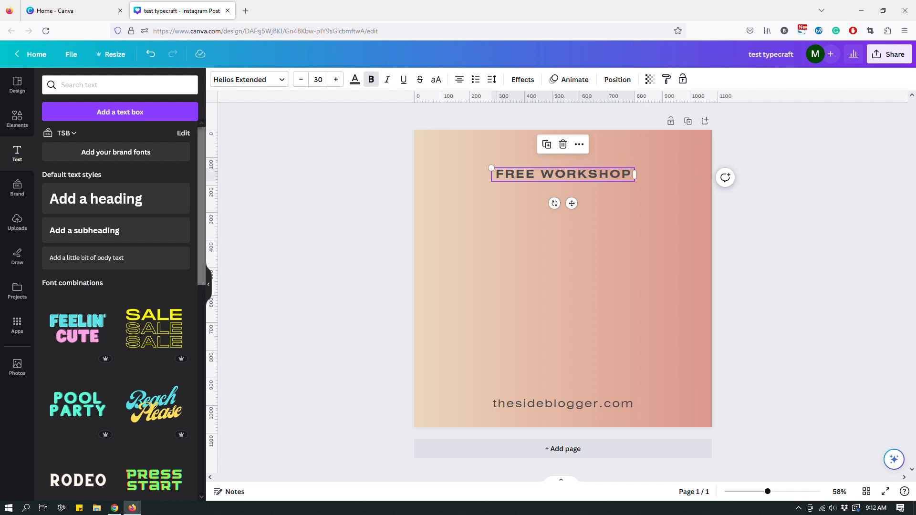
Step: Search Apps for 'Typecraft' and launch the TypeCraft app
{"action": "left_click", "coordinate": [18, 326]}
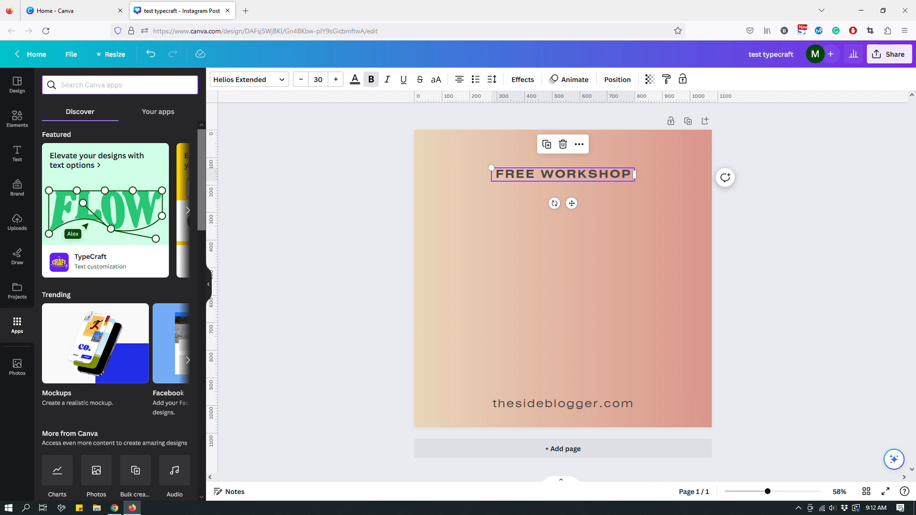
{"action": "type", "text": "Typecraft"}
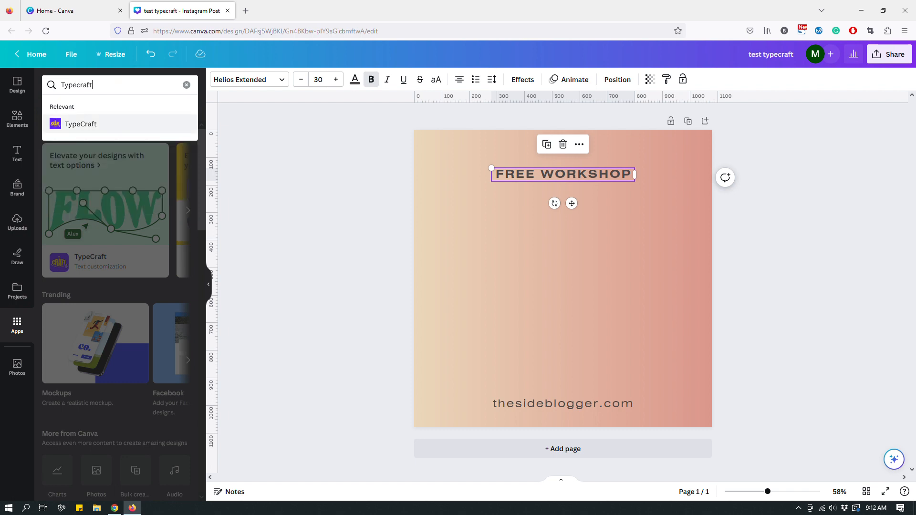
{"action": "left_click", "coordinate": [80, 124]}
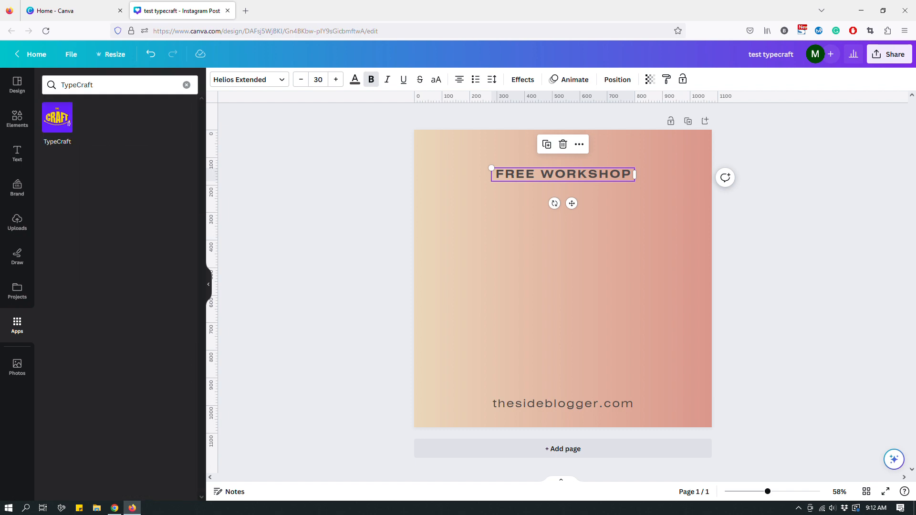
{"action": "left_click", "coordinate": [57, 117]}
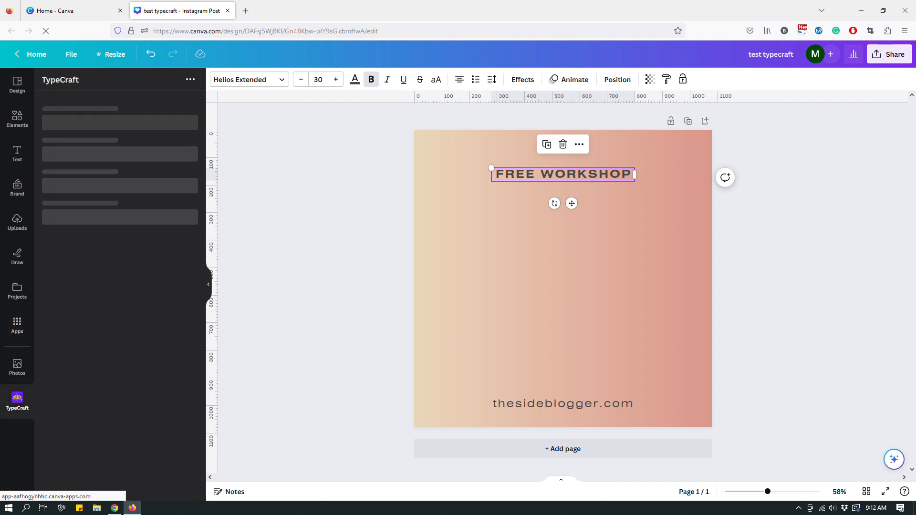
Step: Replace TypeCraft's sample TYPECRAFT 123 text with EDITING
{"action": "left_click", "coordinate": [17, 401]}
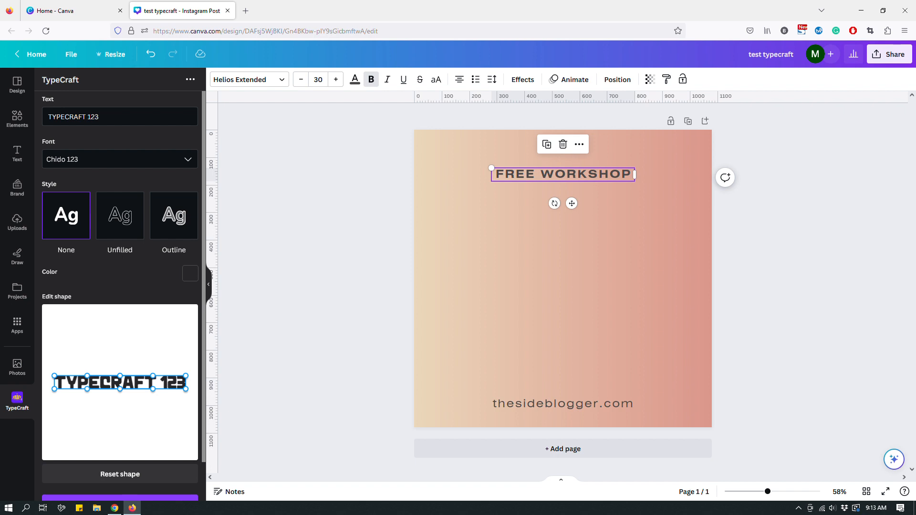
{"action": "left_click", "coordinate": [120, 117]}
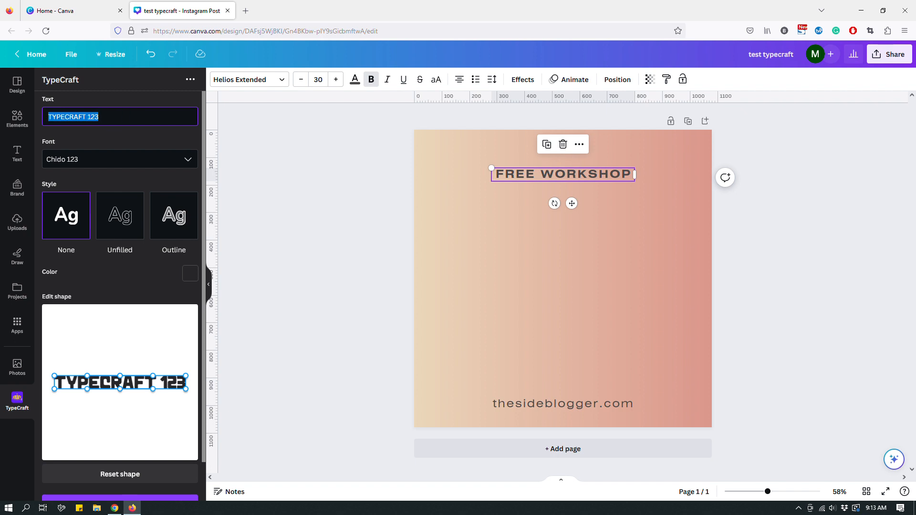
{"action": "type", "text": "Editing"}
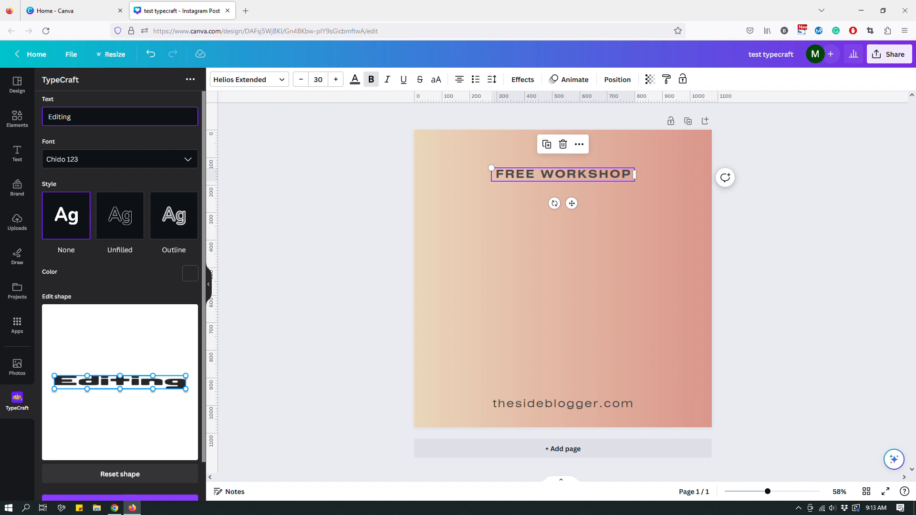
{"action": "left_click", "coordinate": [119, 117]}
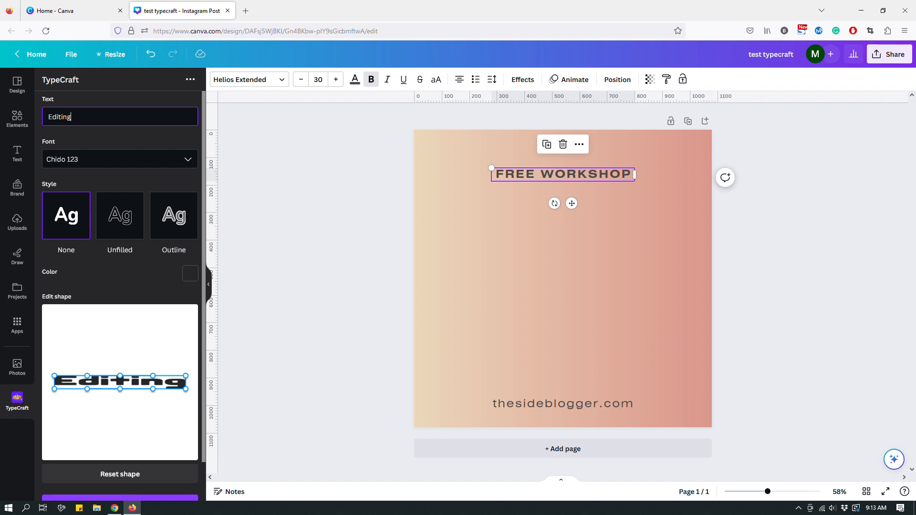
{"action": "type", "text": "ED"}
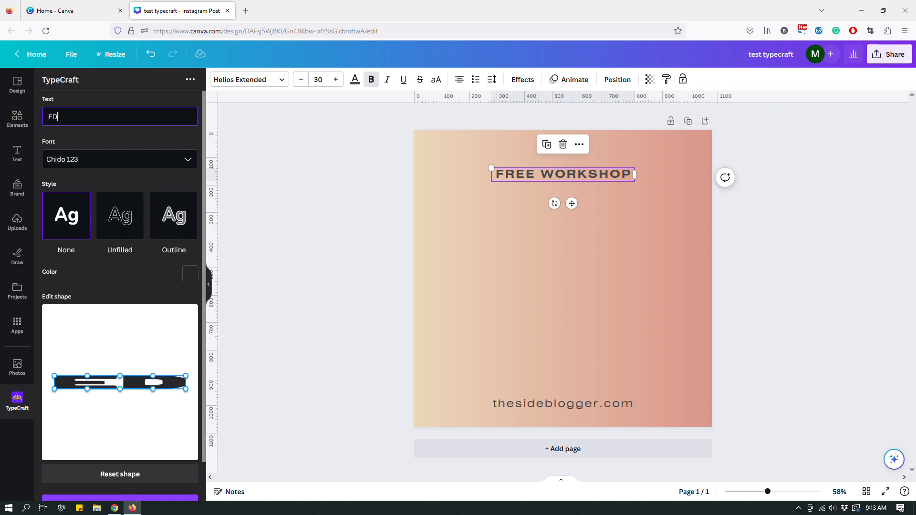
{"action": "type", "text": "ITING"}
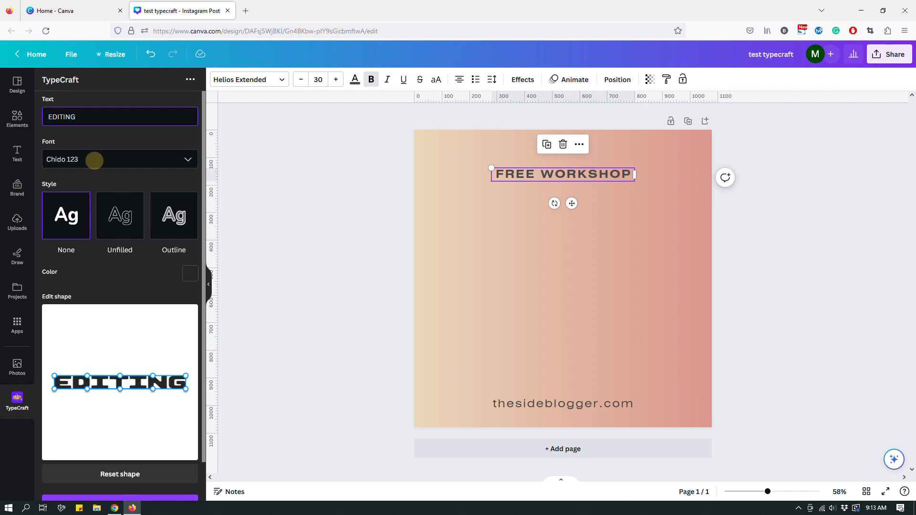
Step: Set the EDITING lettering to Compote 123 with the Outline letter style
{"action": "left_click", "coordinate": [119, 159]}
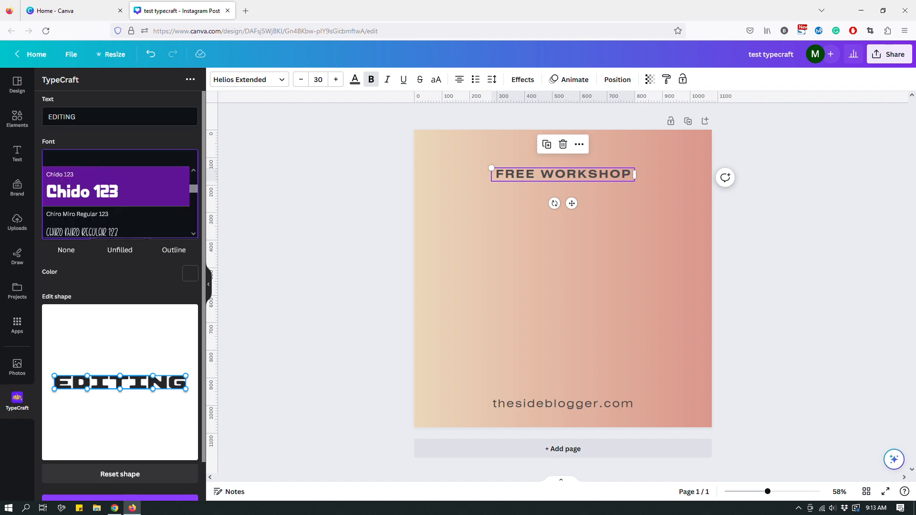
{"action": "scroll", "scroll_direction": "down", "scroll_amount": 3}
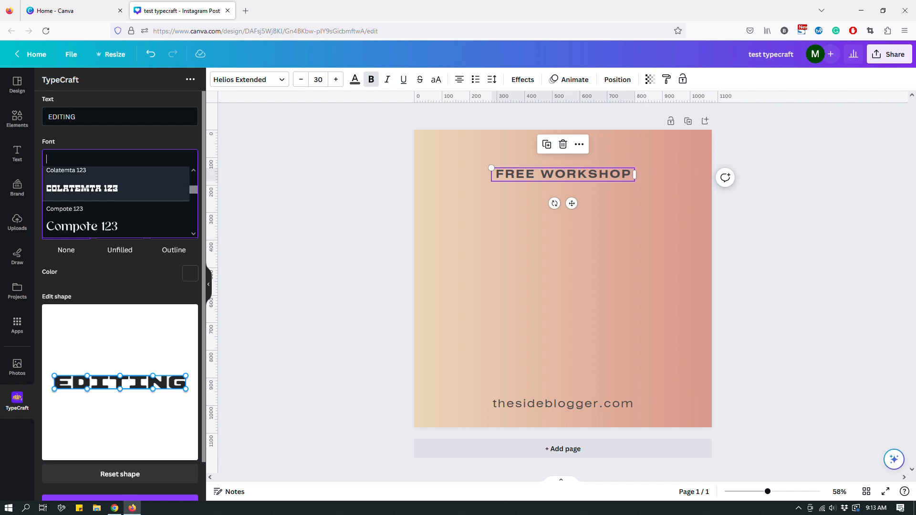
{"action": "scroll", "scroll_direction": "down", "scroll_amount": 3}
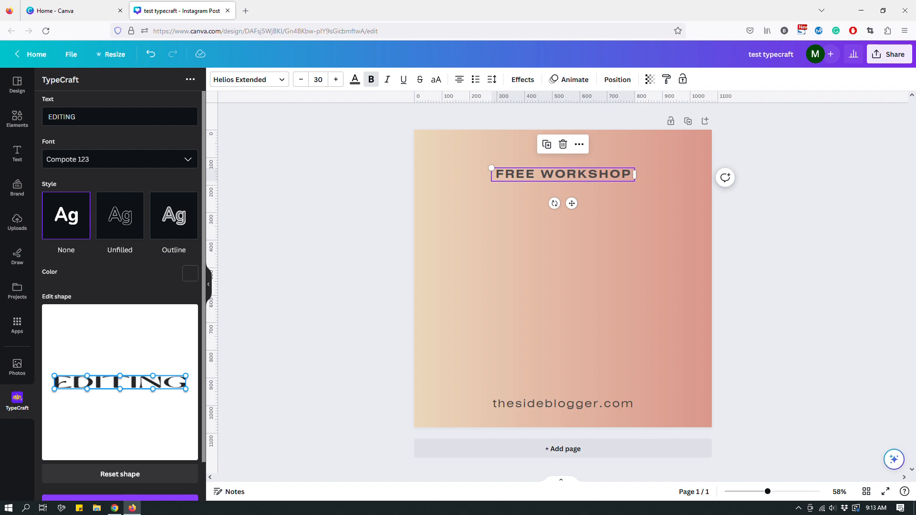
{"action": "left_click", "coordinate": [119, 215]}
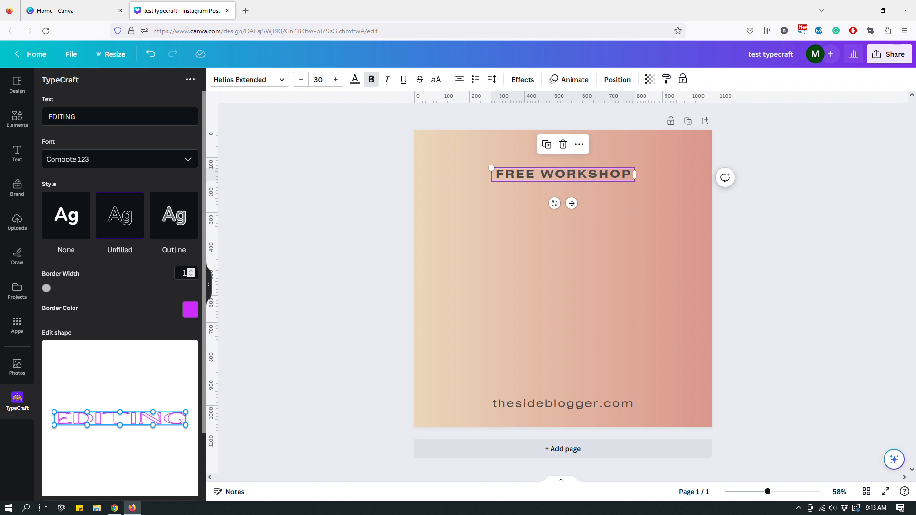
{"action": "left_click", "coordinate": [174, 215]}
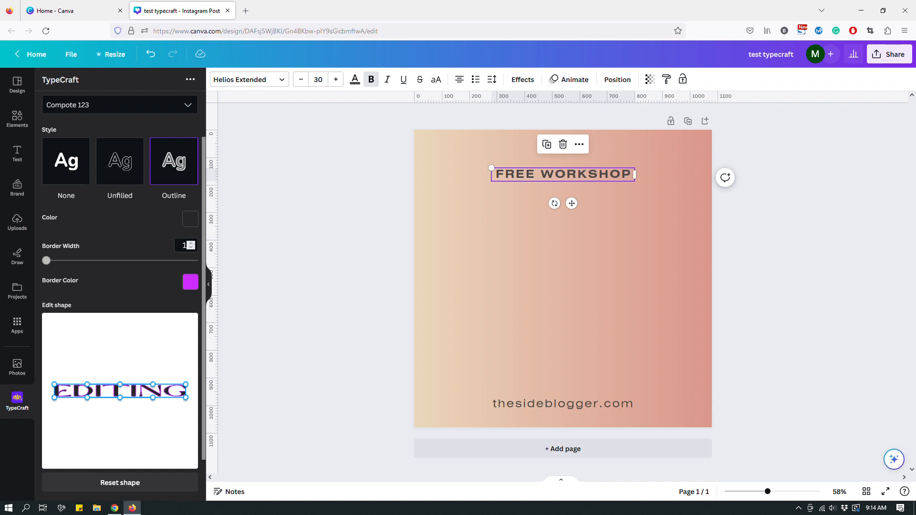
Step: Switch the EDITING lettering style to None for solid letters
{"action": "left_click", "coordinate": [65, 162]}
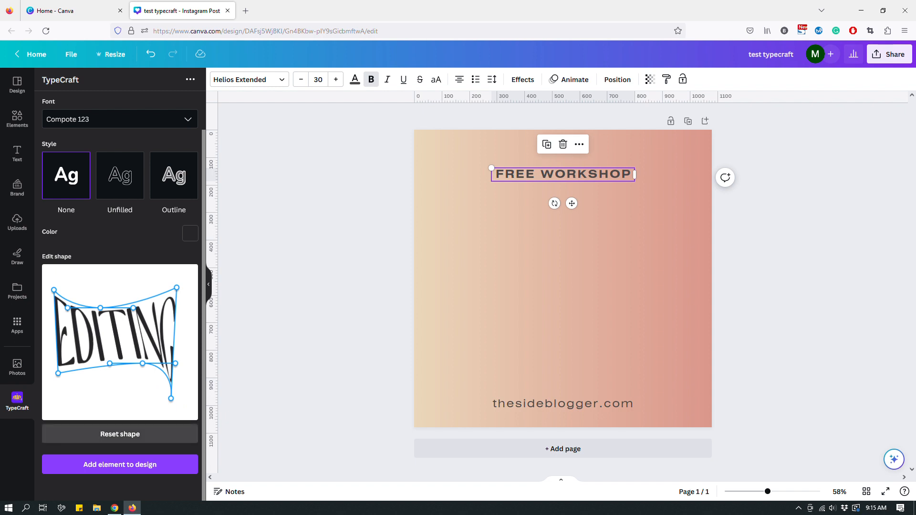
Step: Warp the EDITING lettering into a compact, rounded oval arch
{"action": "left_click", "coordinate": [120, 434]}
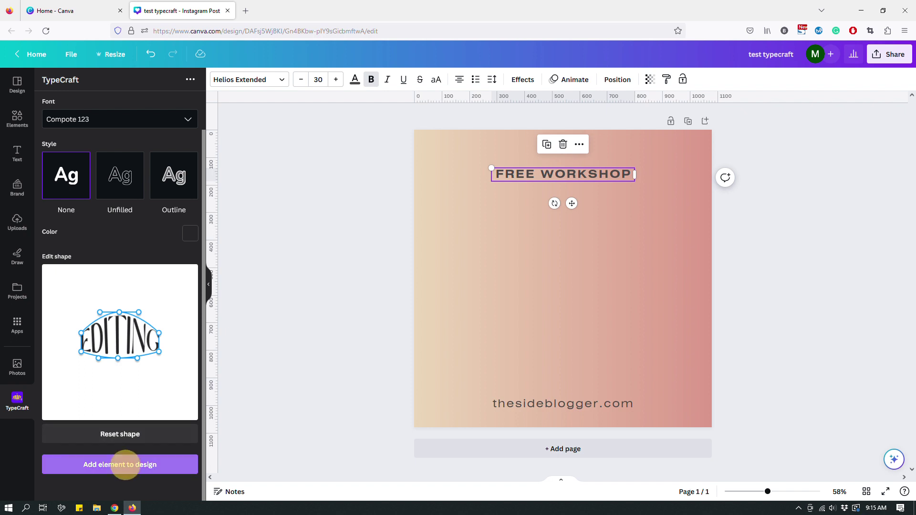
Step: Add the arched EDITING lettering to the post and enlarge FREE WORKSHOP to 37
{"action": "left_click", "coordinate": [120, 464]}
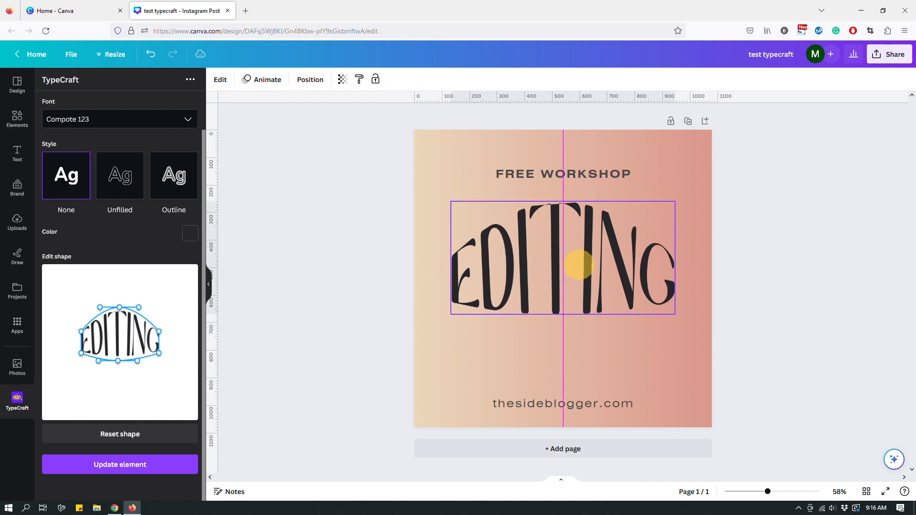
{"action": "left_click", "coordinate": [562, 174]}
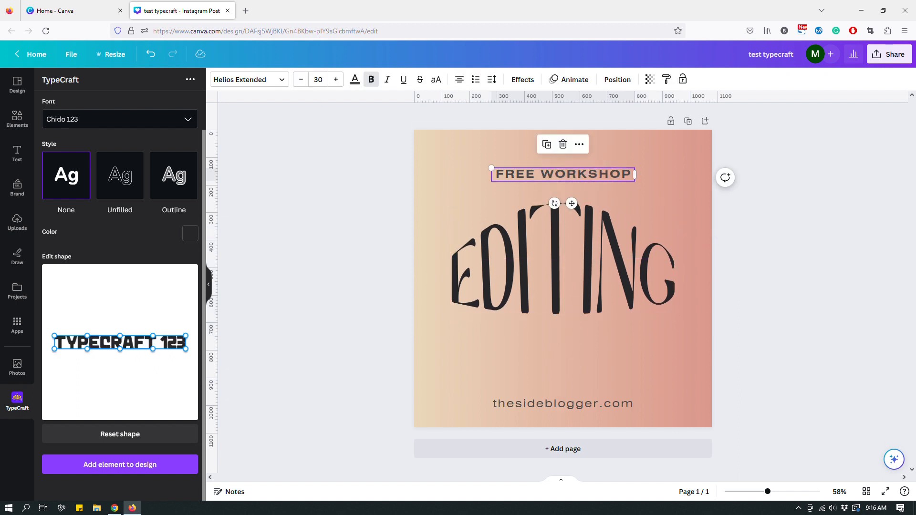
{"action": "left_click", "coordinate": [335, 78]}
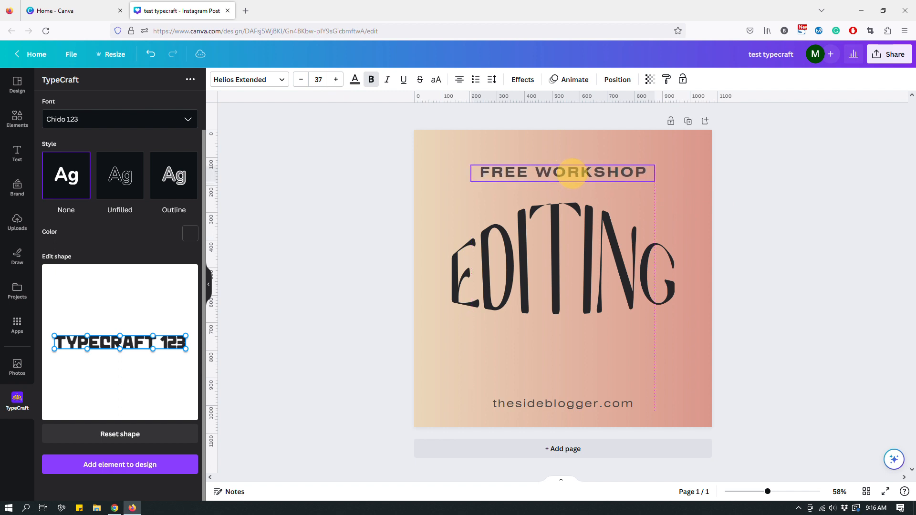
{"action": "left_click", "coordinate": [562, 172]}
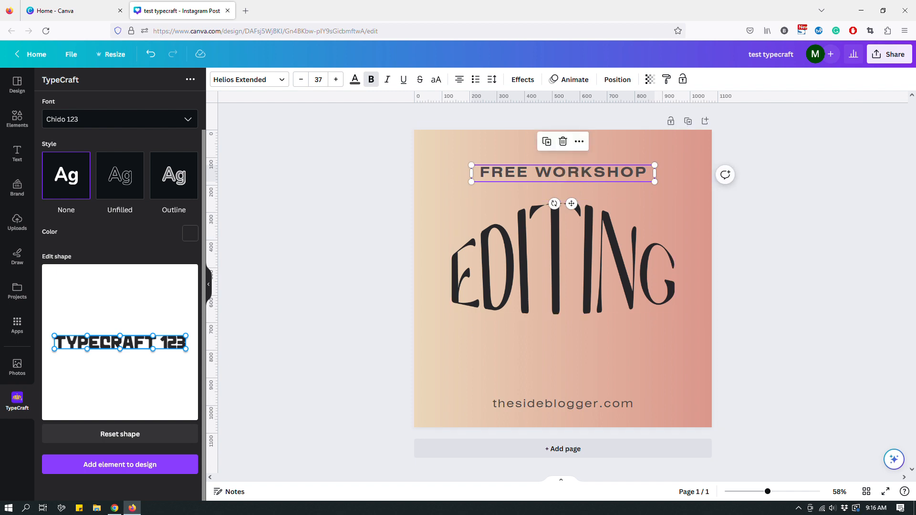
Step: Add centred 'A Blog Post' text below the EDITING lettering
{"action": "left_click", "coordinate": [563, 350]}
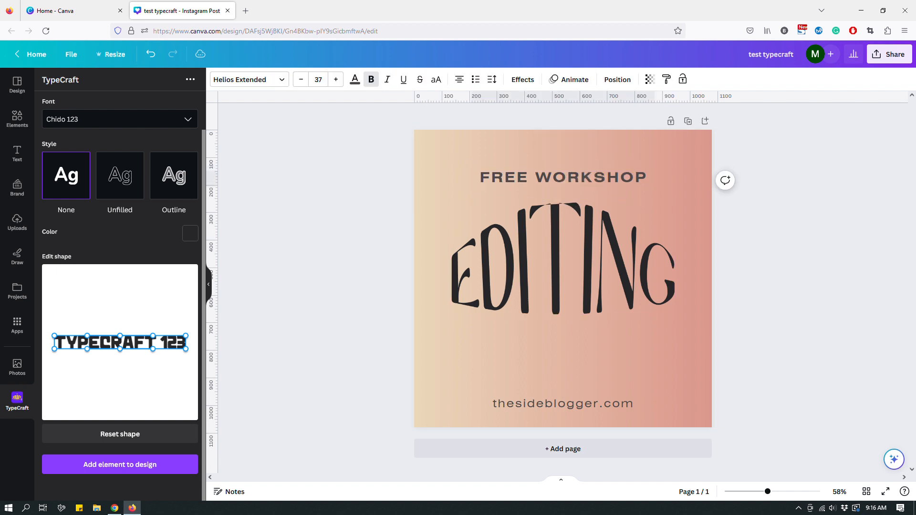
{"action": "left_click", "coordinate": [562, 177]}
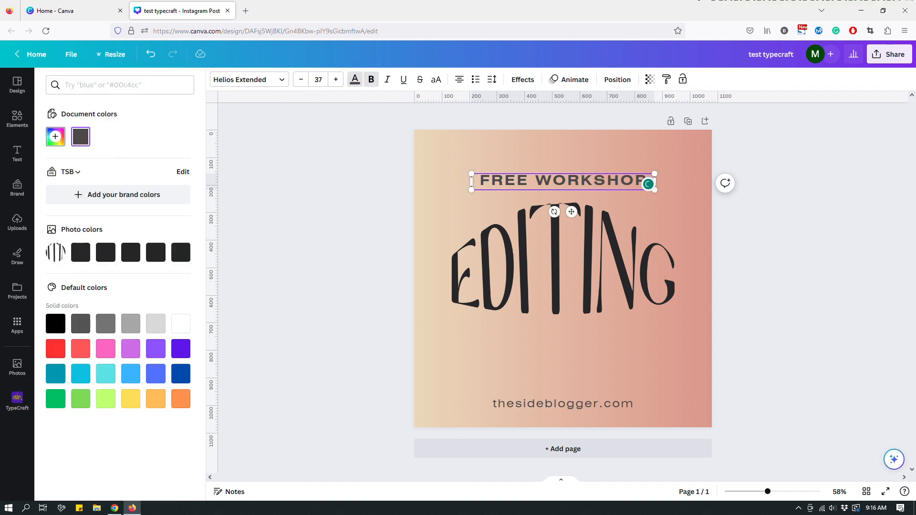
{"action": "left_click", "coordinate": [80, 136]}
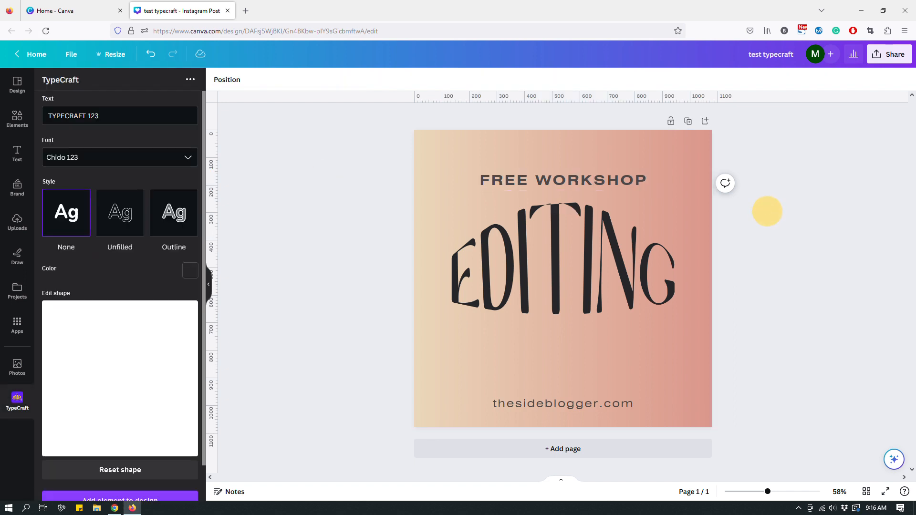
{"action": "left_click", "coordinate": [562, 180]}
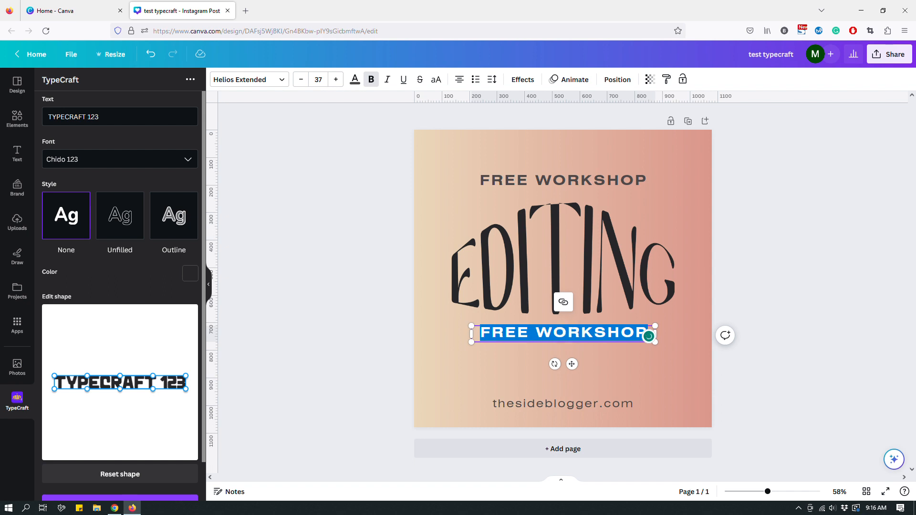
{"action": "type", "text": "A Blog Post"}
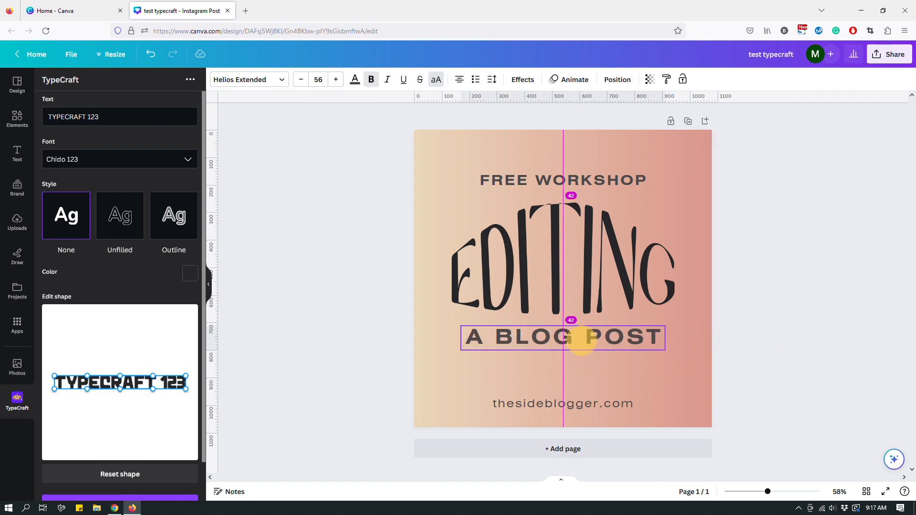
{"action": "left_click", "coordinate": [562, 337]}
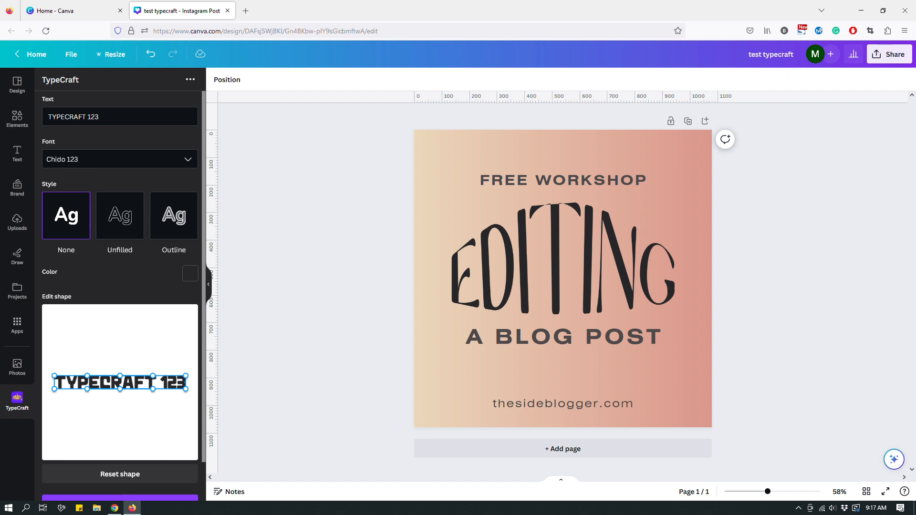
Step: Apply the darkest photo colour to both A BLOG POST and FREE WORKSHOP
{"action": "left_click", "coordinate": [563, 336]}
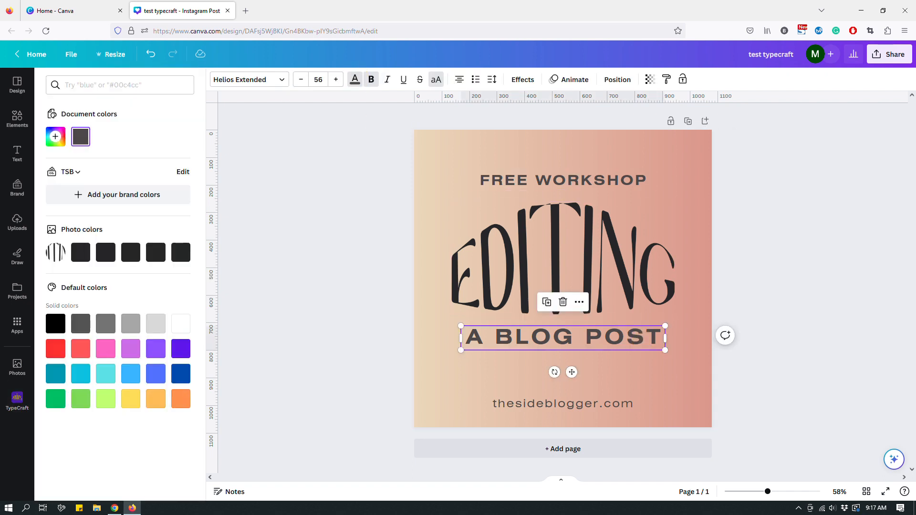
{"action": "left_click", "coordinate": [180, 252]}
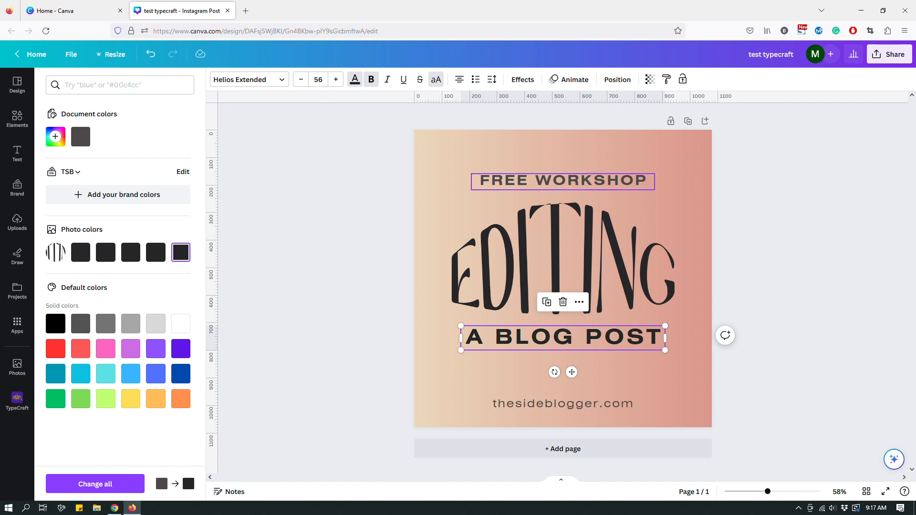
{"action": "left_click", "coordinate": [561, 181]}
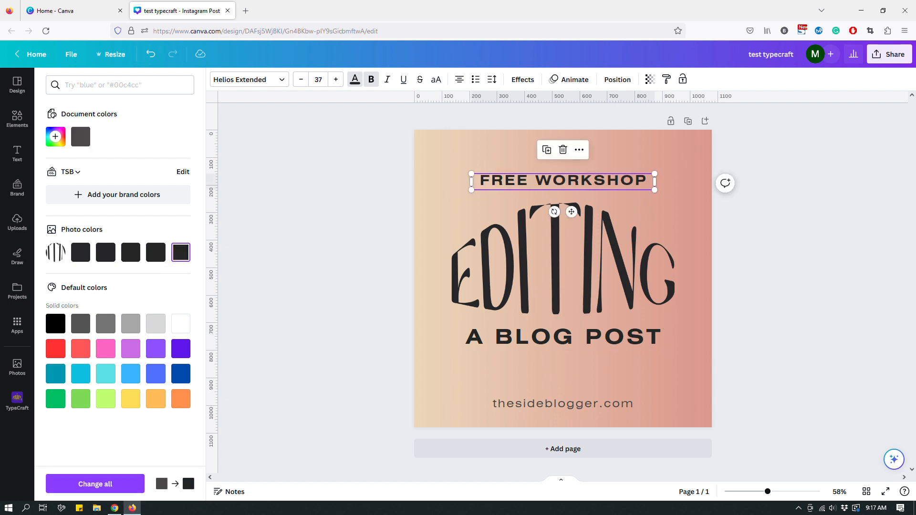
{"action": "left_click", "coordinate": [562, 403]}
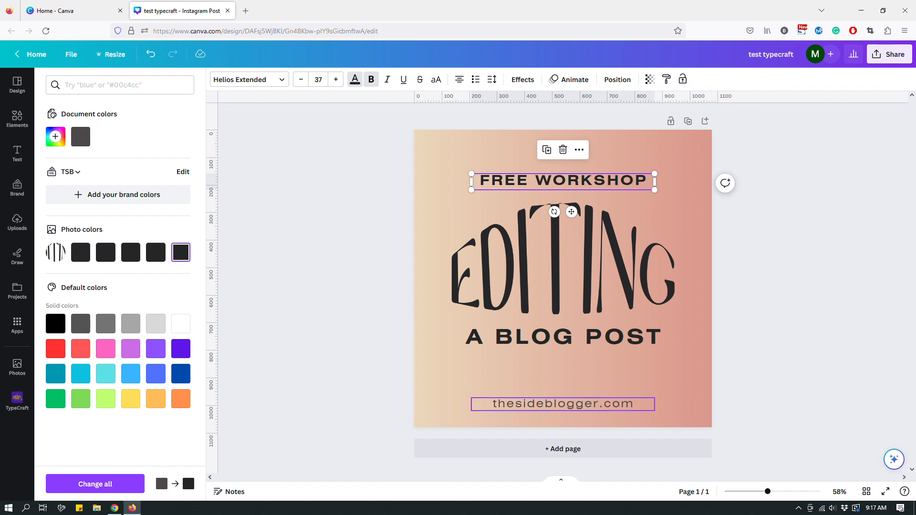
{"action": "left_click", "coordinate": [17, 400]}
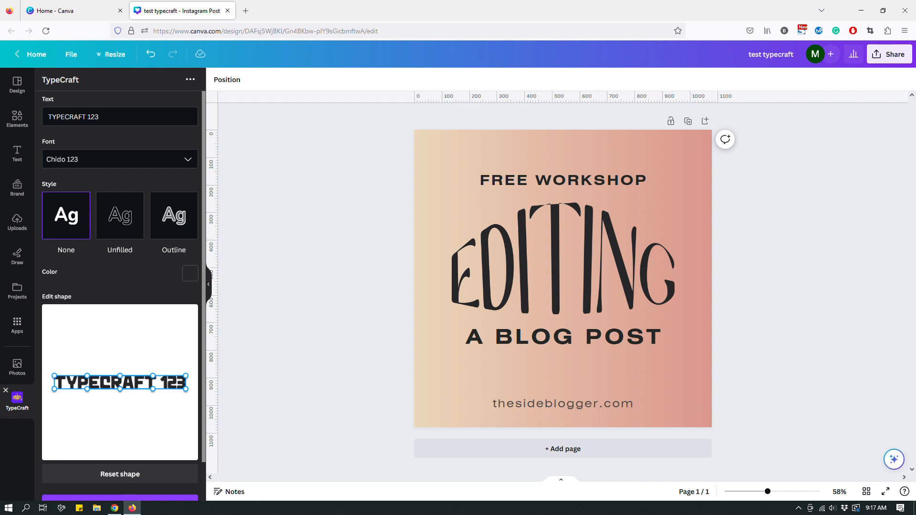
{"action": "left_click", "coordinate": [17, 367]}
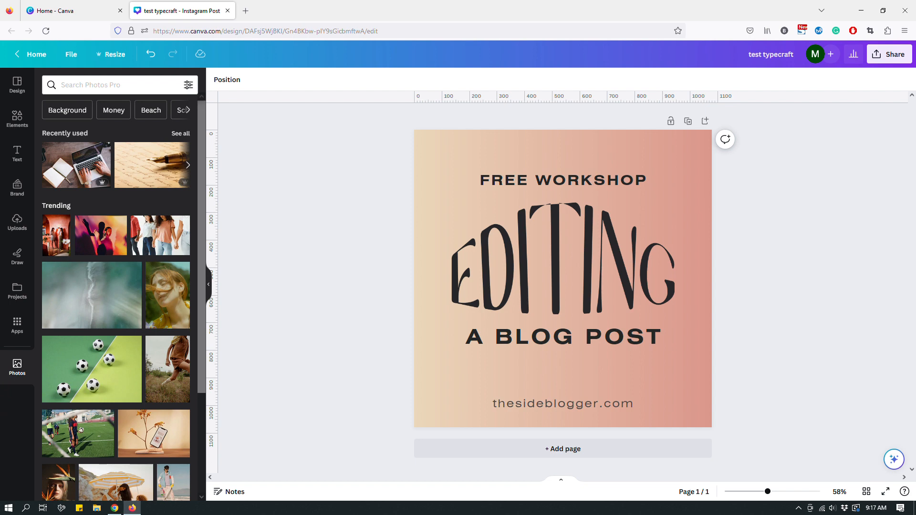
{"action": "type", "text": "TypeCraft"}
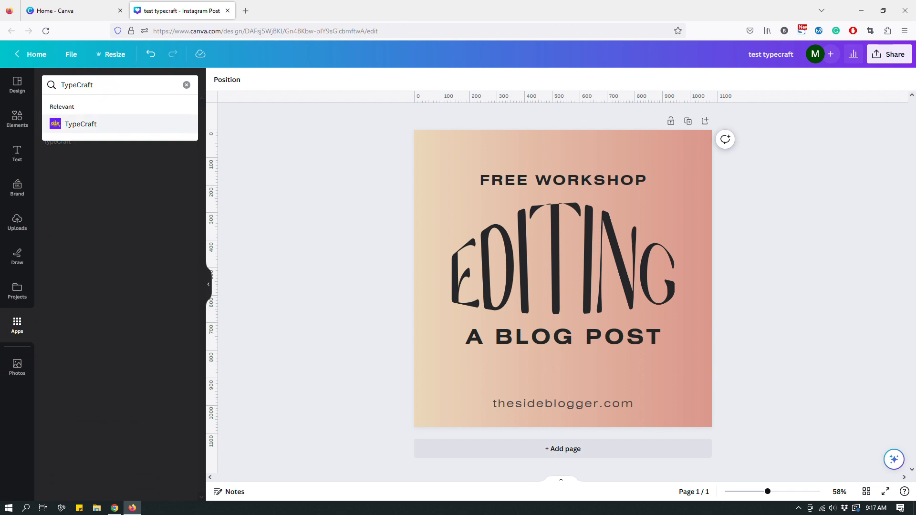
{"action": "left_click", "coordinate": [81, 123]}
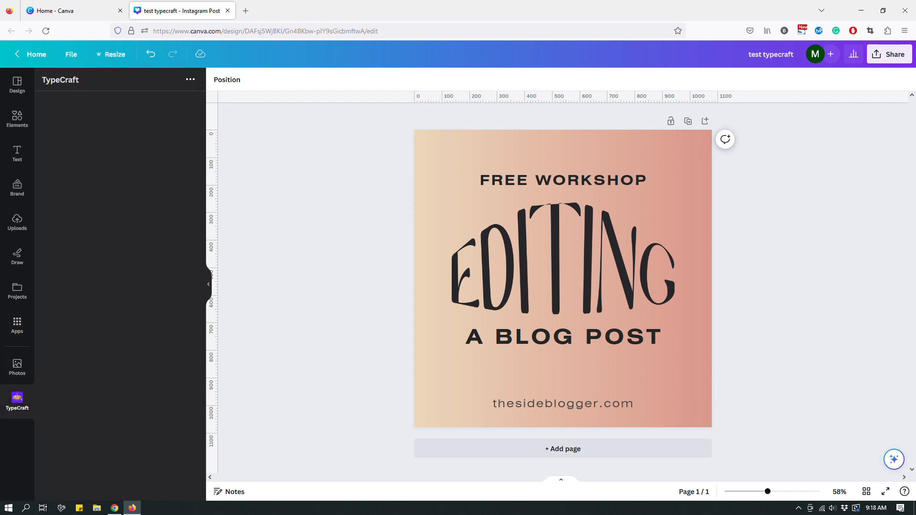
{"action": "left_click", "coordinate": [18, 402]}
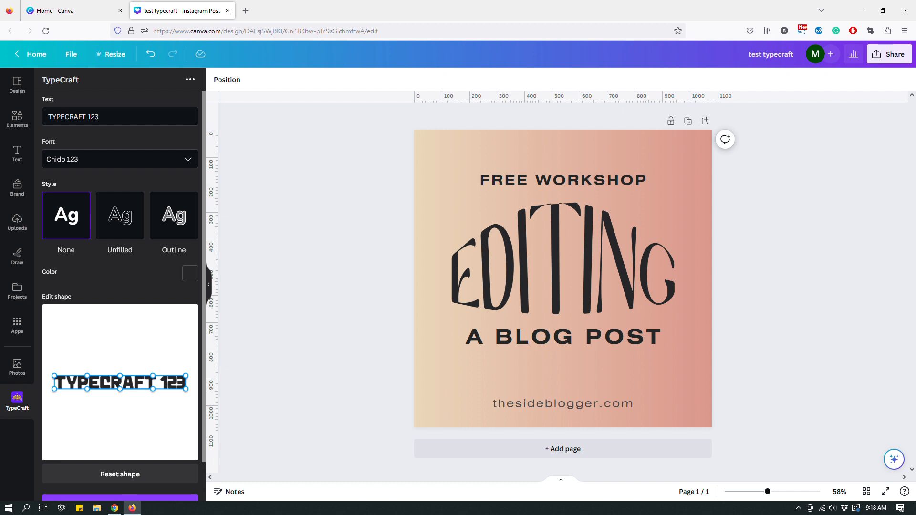
Step: Change the TypeCraft text to 'Editing' and choose the Dragon Regular 123 font
{"action": "triple_click", "coordinate": [119, 117]}
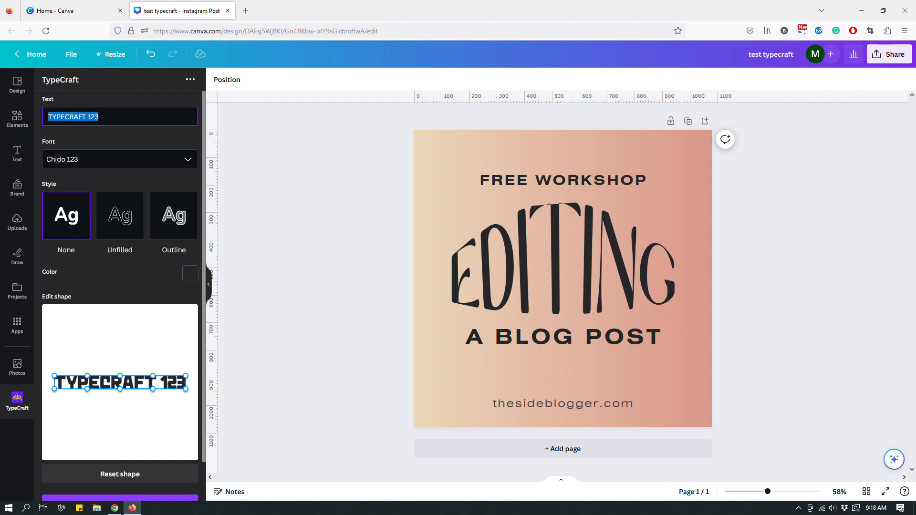
{"action": "type", "text": "Editing"}
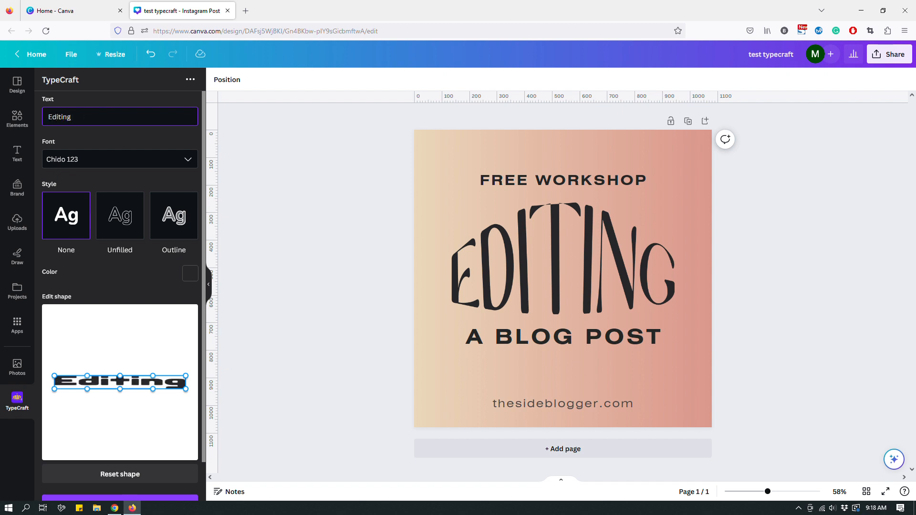
{"action": "left_click", "coordinate": [119, 117]}
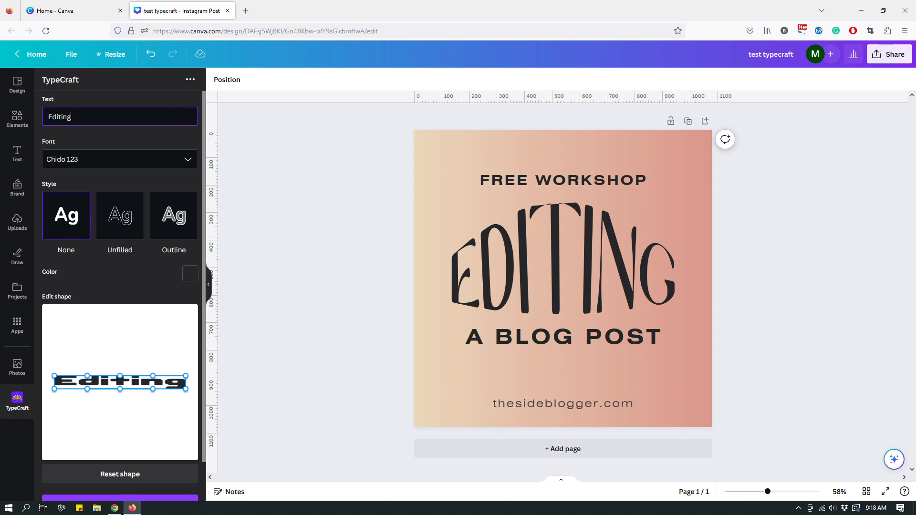
{"action": "left_click", "coordinate": [119, 159]}
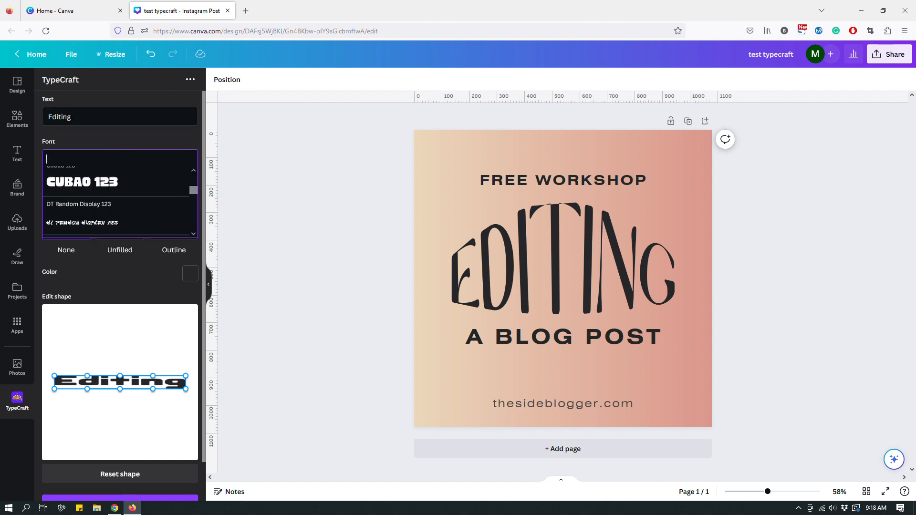
{"action": "scroll", "scroll_direction": "down", "scroll_amount": 3}
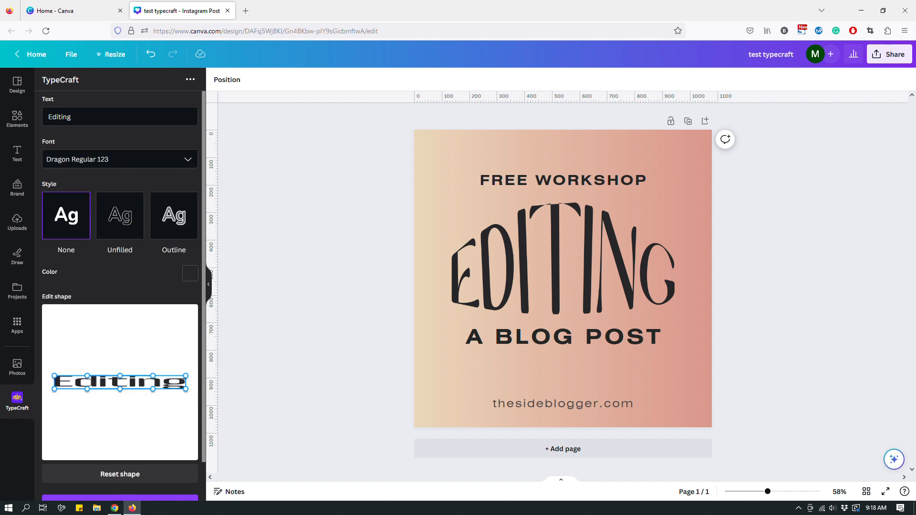
Step: Try Unfilled and Outline letter styles, then return to solid letters with None
{"action": "left_click", "coordinate": [119, 215]}
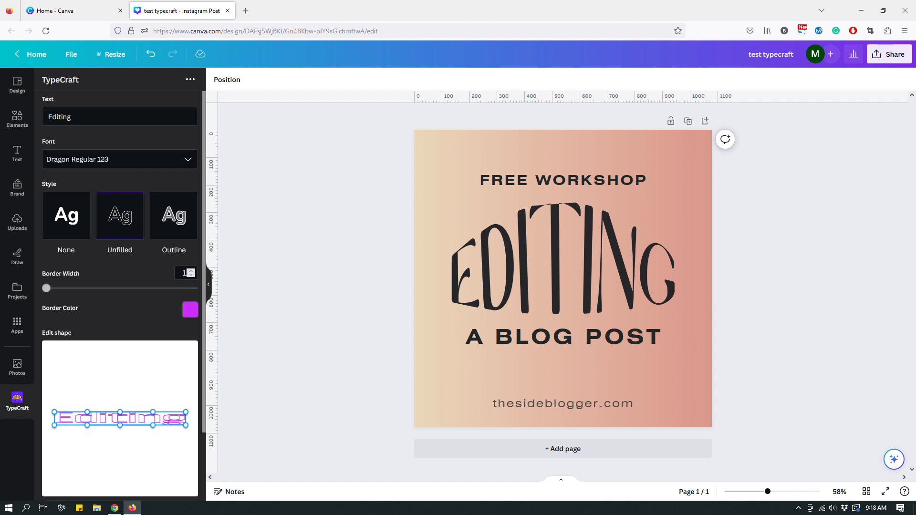
{"action": "left_click", "coordinate": [174, 215]}
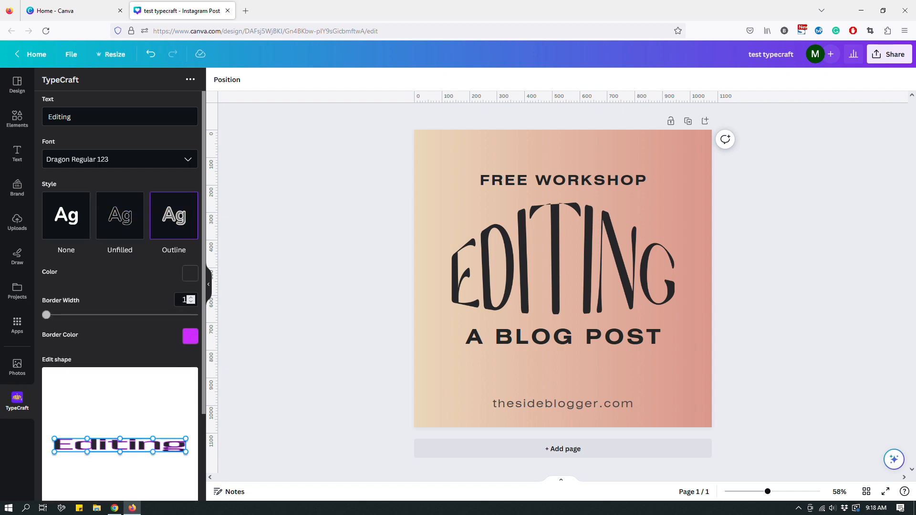
{"action": "left_click", "coordinate": [190, 273]}
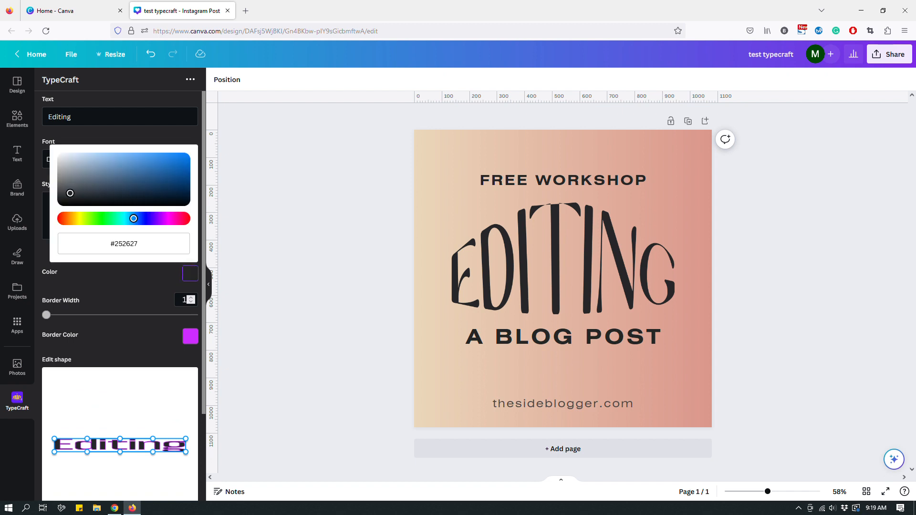
{"action": "left_click_drag", "start_coordinate": [70, 192], "coordinate": [106, 198]}
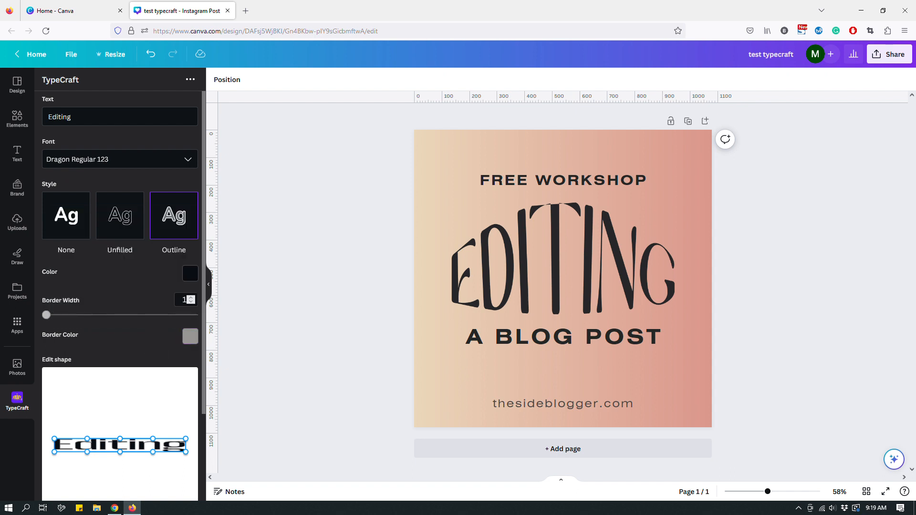
{"action": "left_click", "coordinate": [65, 215]}
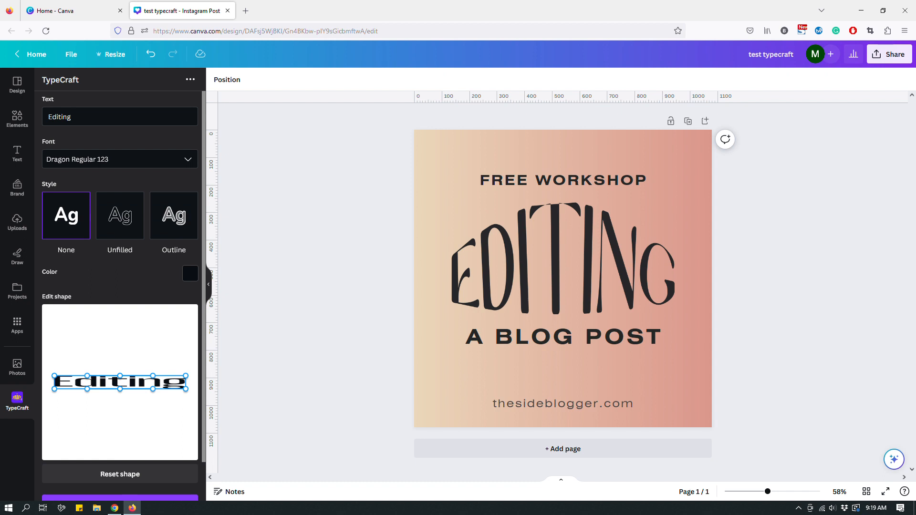
Step: Colour the Editing letters deep red #bc1d30, warp them, and add to the design
{"action": "left_click", "coordinate": [190, 273]}
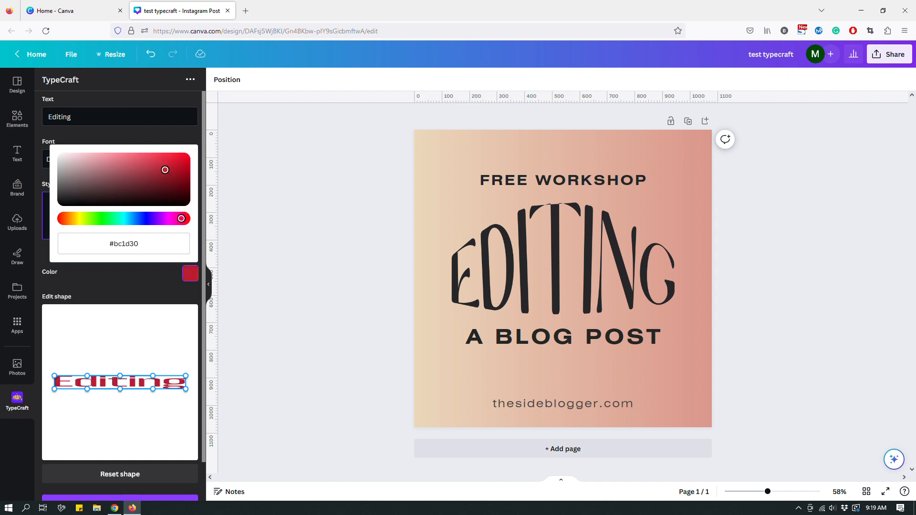
{"action": "left_click_drag", "start_coordinate": [165, 169], "coordinate": [183, 170]}
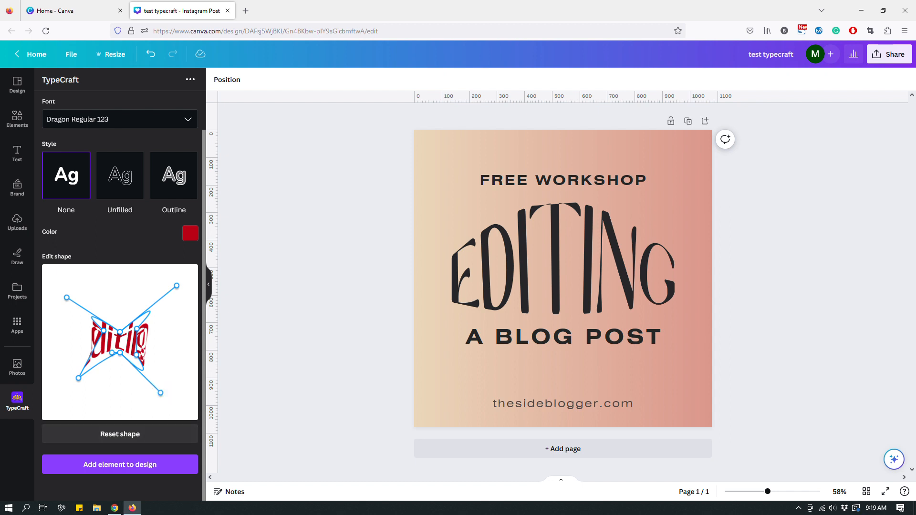
{"action": "left_click", "coordinate": [119, 434]}
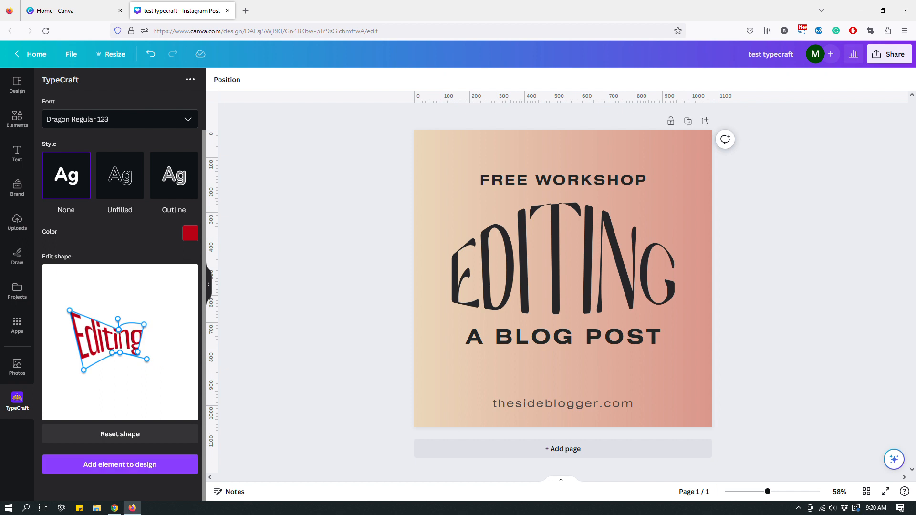
{"action": "left_click", "coordinate": [119, 464]}
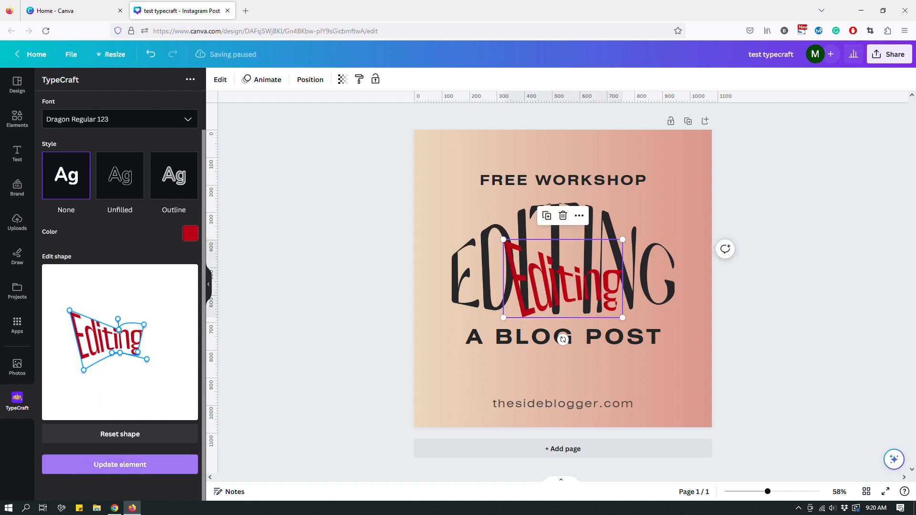